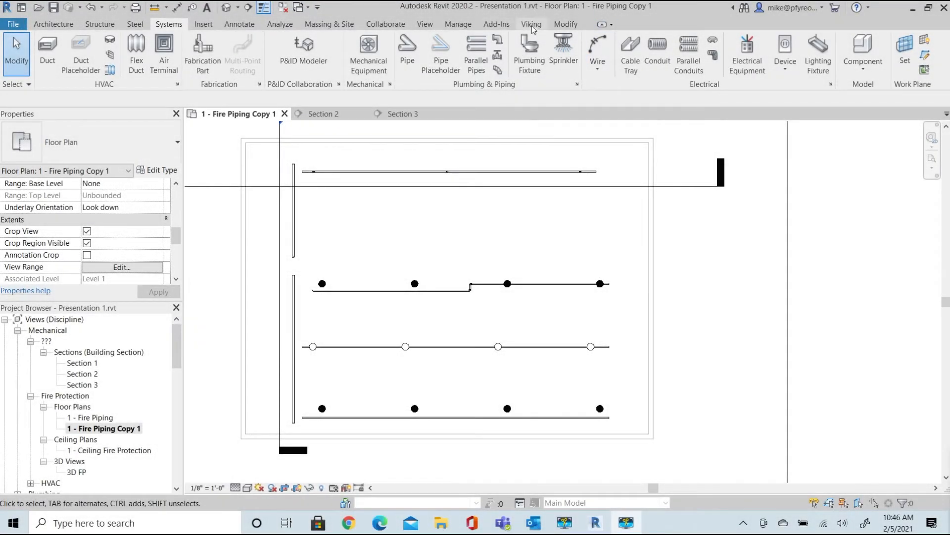
Show the Viking tab's Sprinkler utilities list, including the armover and riser nipple tools
left_click(531, 24)
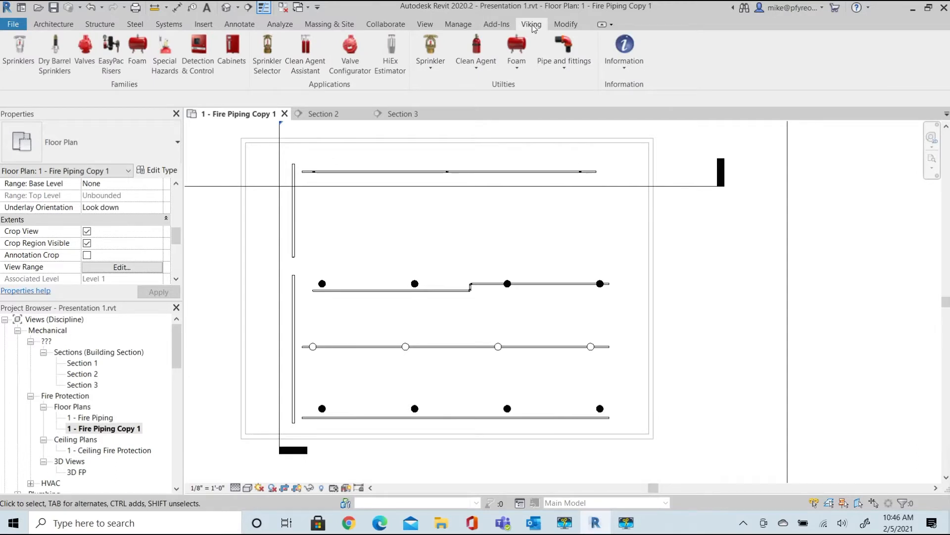
mouse_move(429, 45)
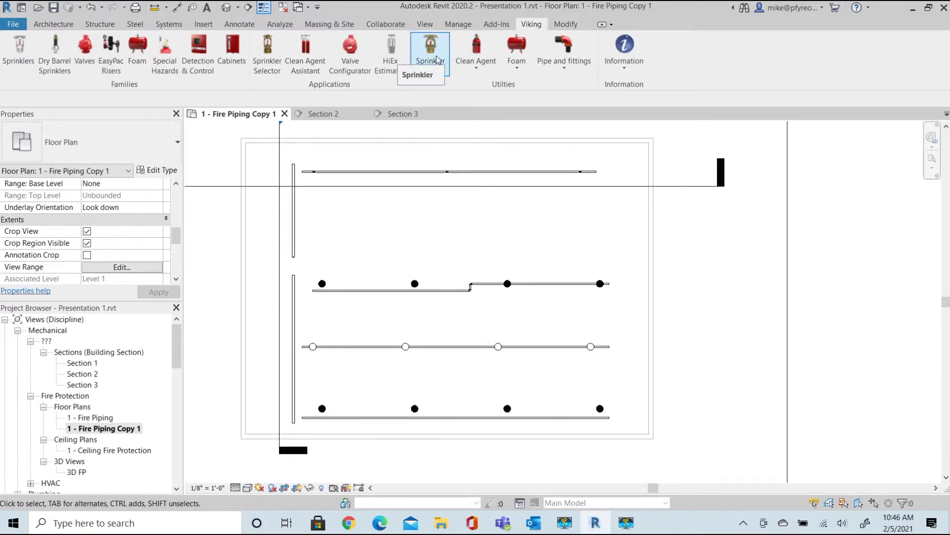
left_click(429, 51)
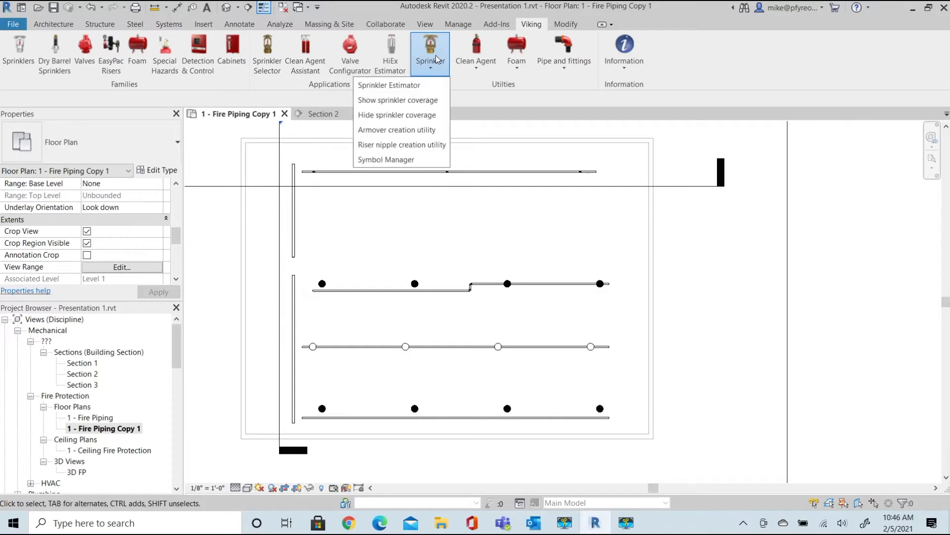
mouse_move(425, 75)
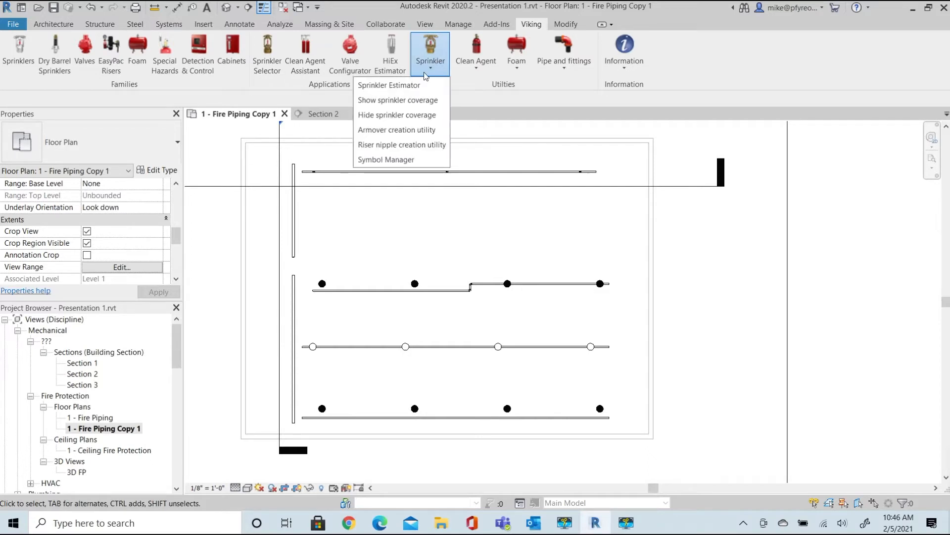
mouse_move(397, 130)
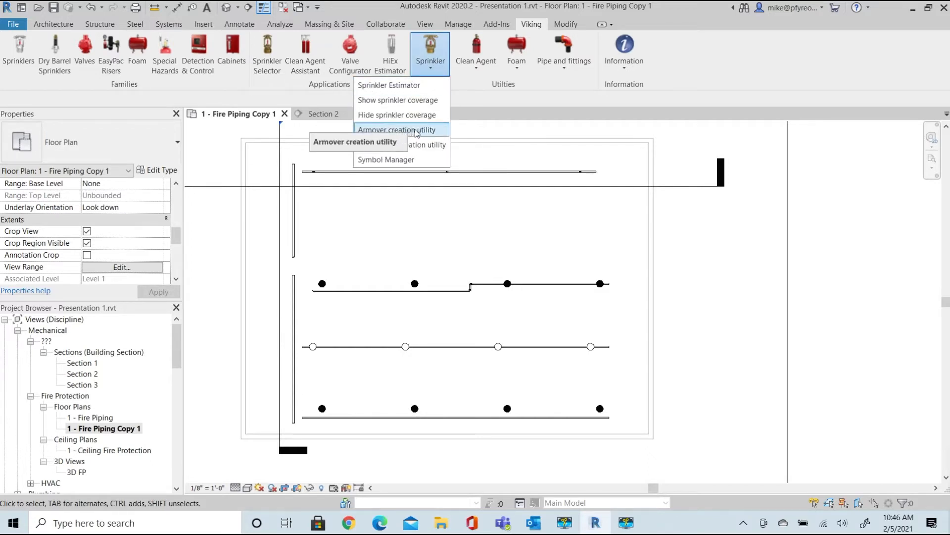
mouse_move(402, 144)
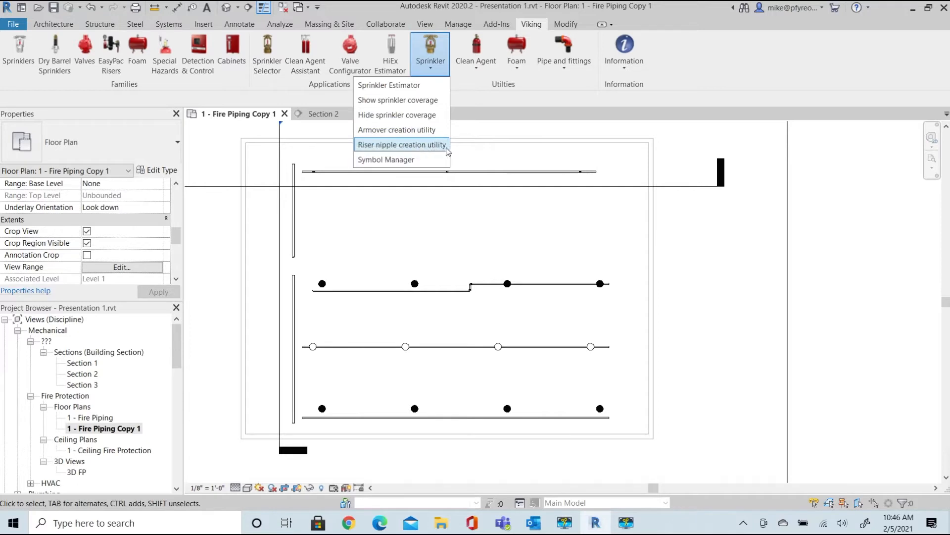
mouse_move(402, 144)
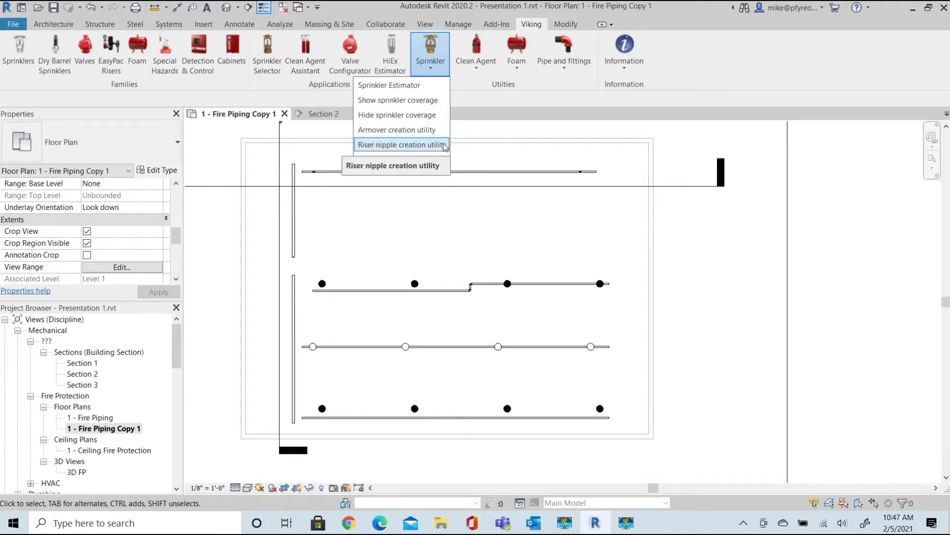
Open Create Armovers with the straight type and 1" pipe, moved aside from the plan
left_click(401, 144)
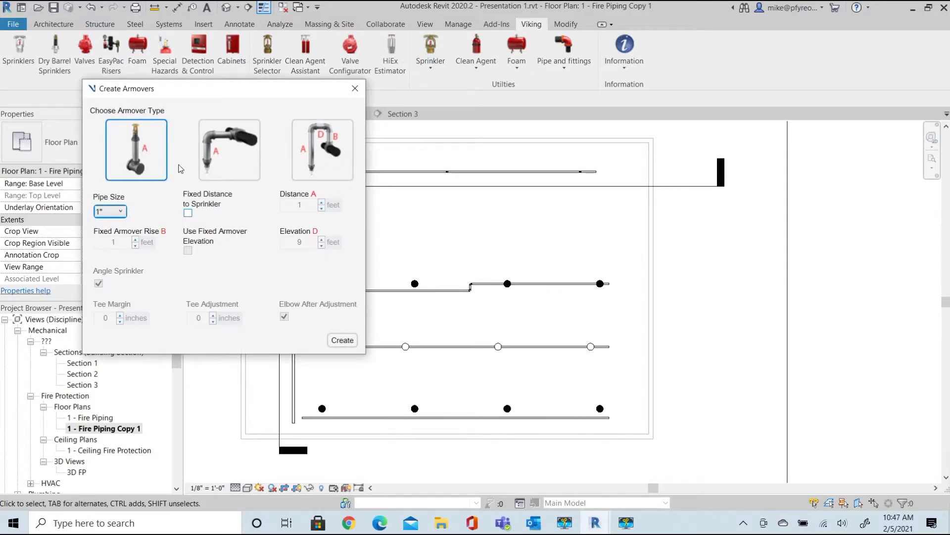
mouse_move(136, 150)
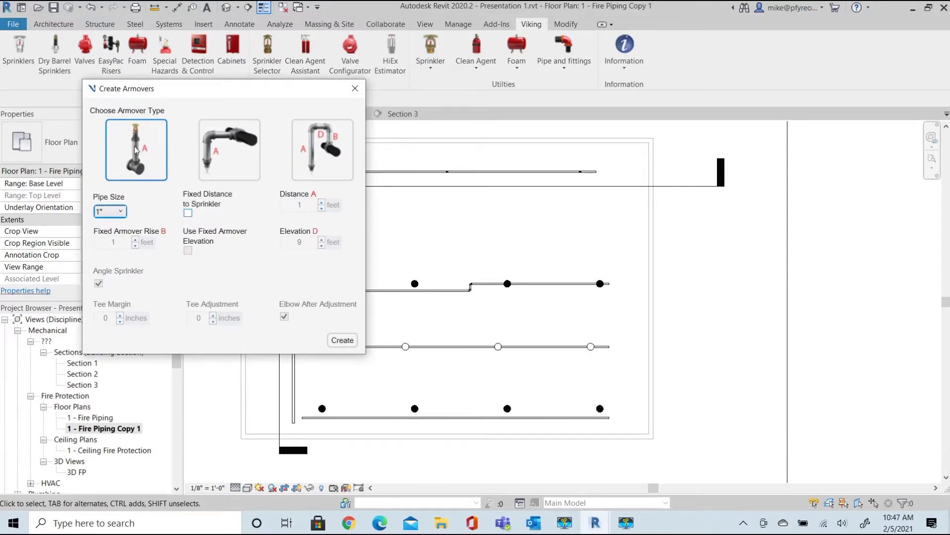
mouse_move(229, 150)
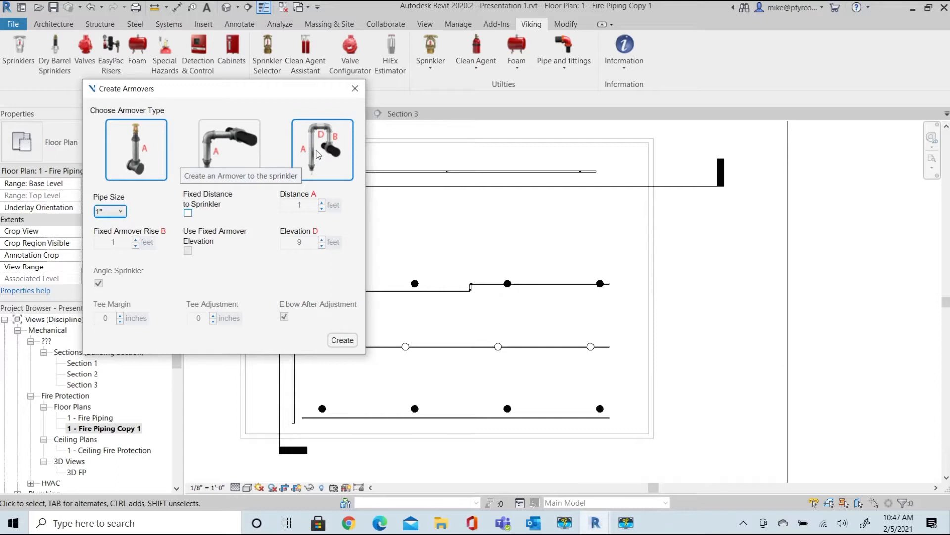
left_click_drag(124, 89, 73, 81)
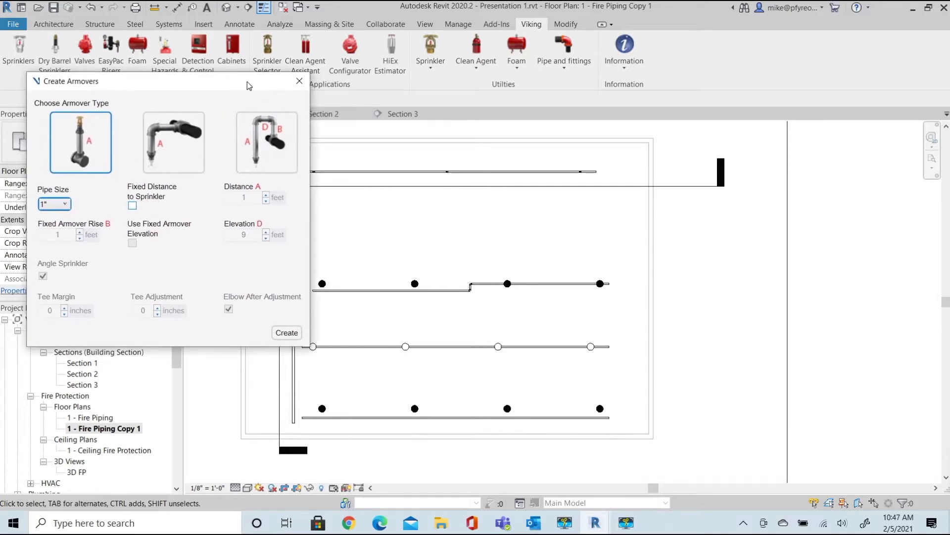
mouse_move(75, 142)
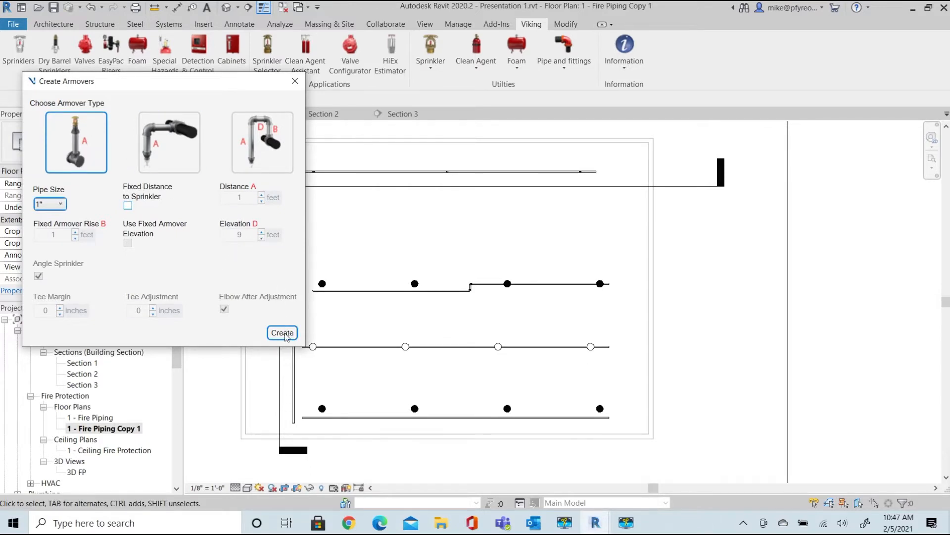
Create straight armovers to the branch line, inspect the new pipes, and return to the plan
left_click(281, 333)
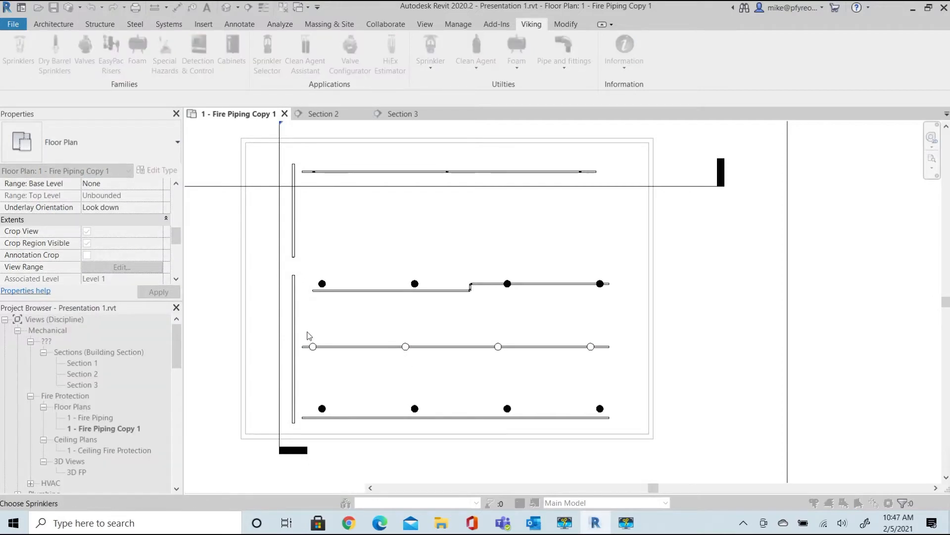
mouse_move(457, 334)
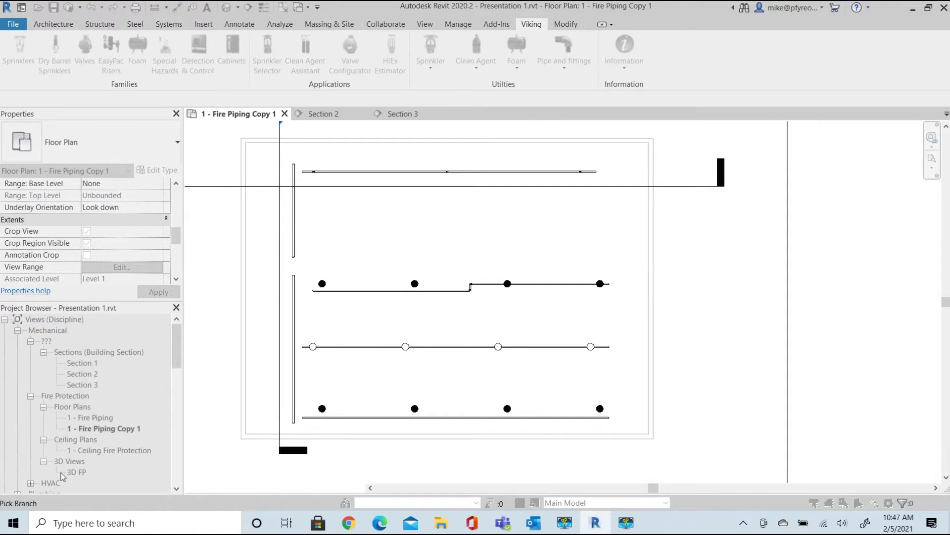
left_click(446, 346)
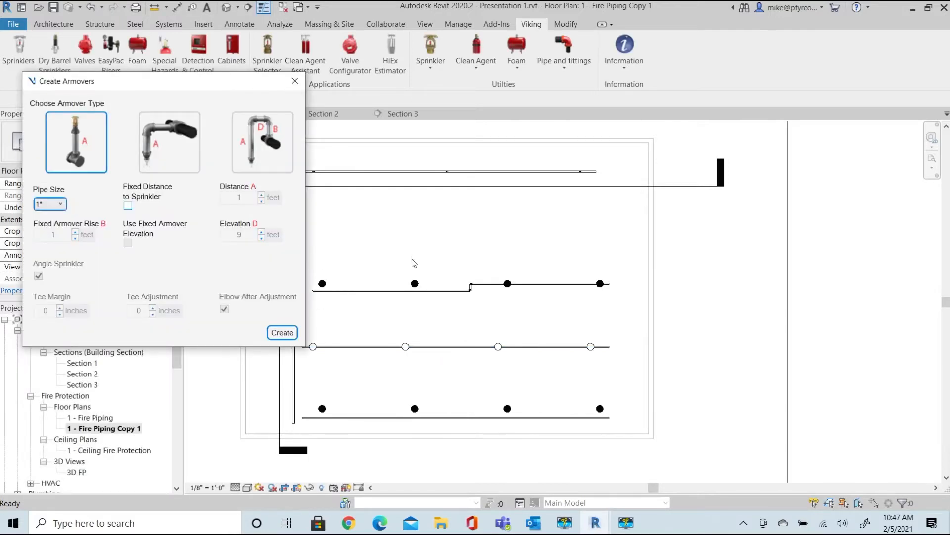
mouse_move(343, 132)
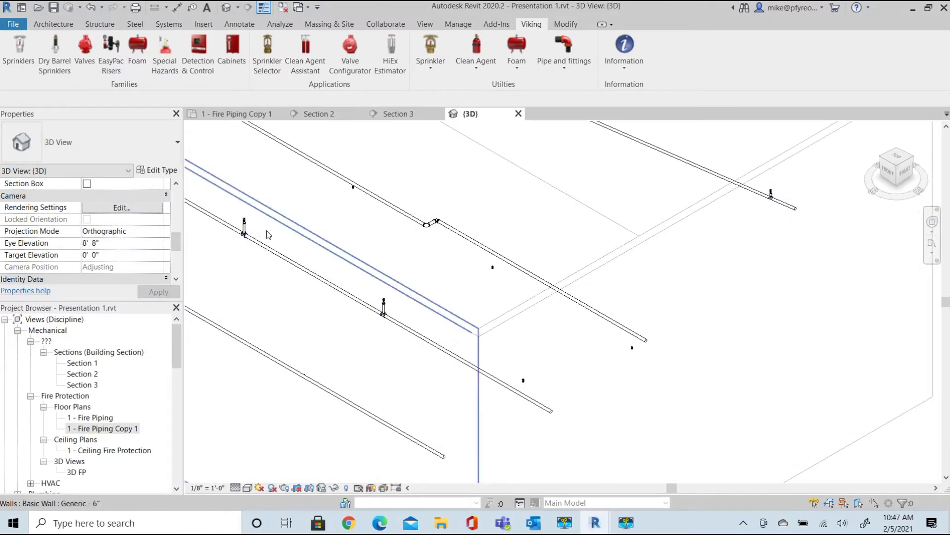
left_click(309, 267)
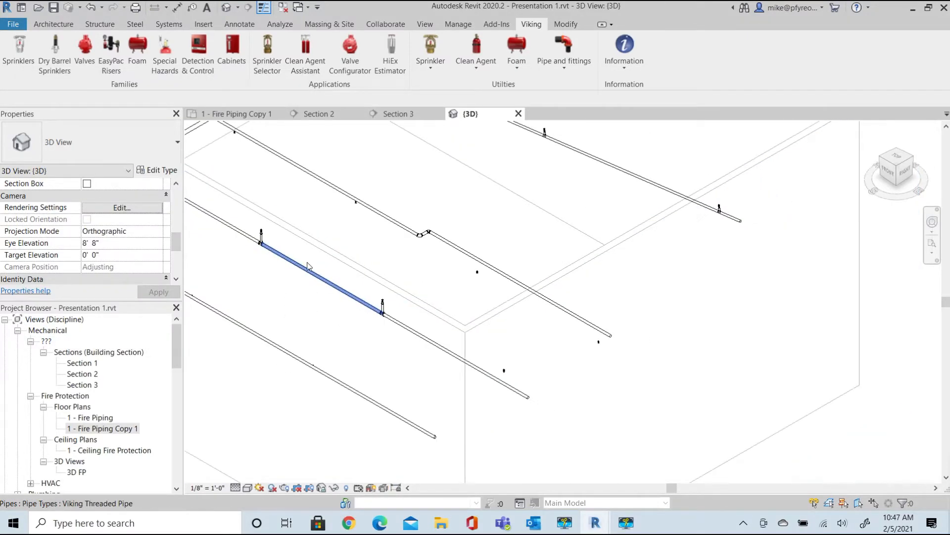
left_click(236, 113)
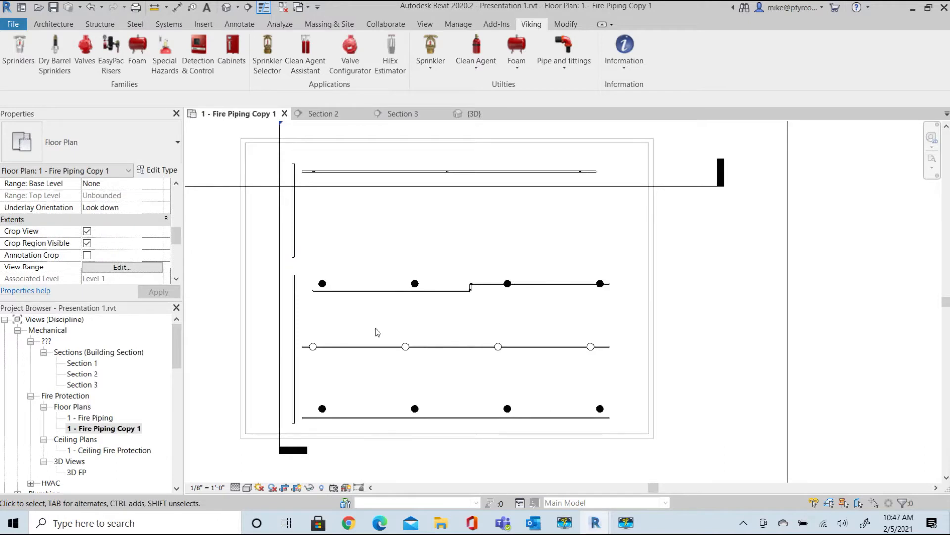
mouse_move(377, 329)
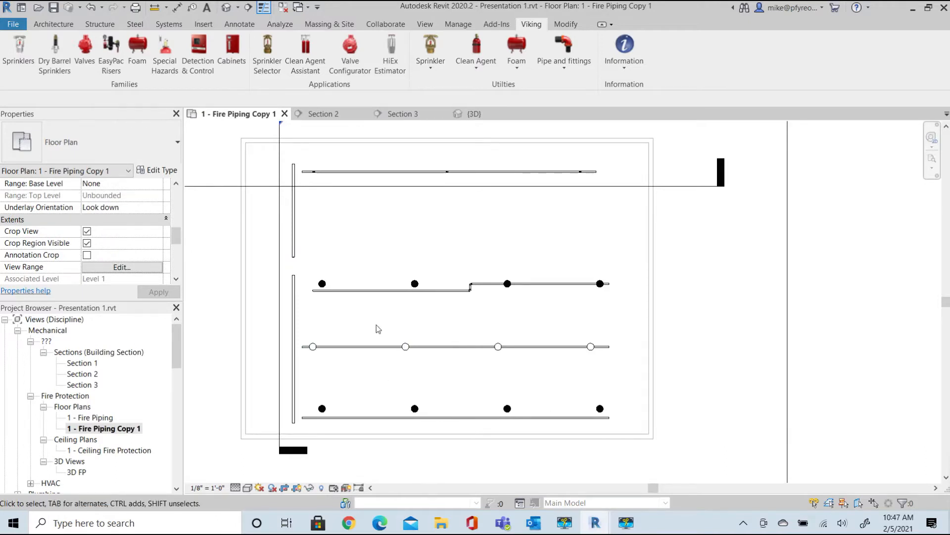
left_click(538, 283)
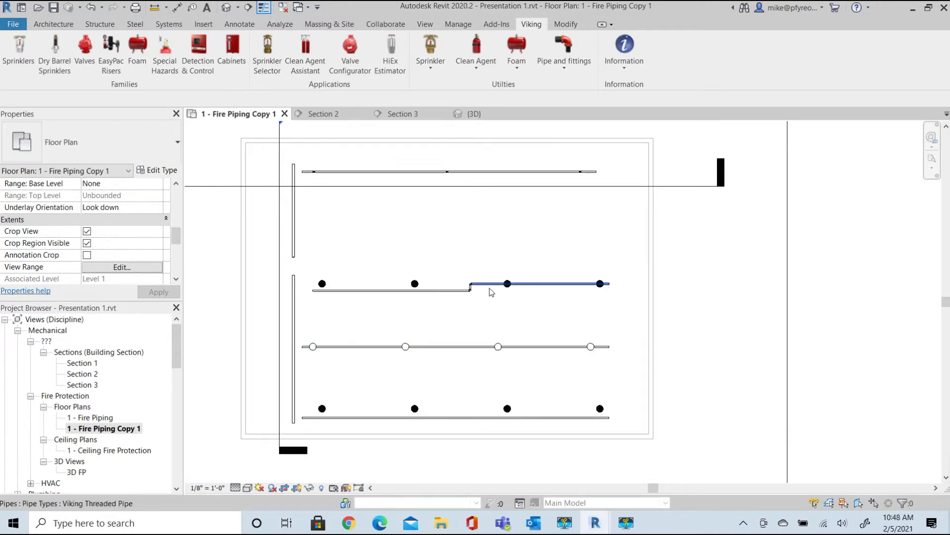
Relaunch armover creation with the straight type and 1" pipe, ready for a branch pick
left_click(430, 52)
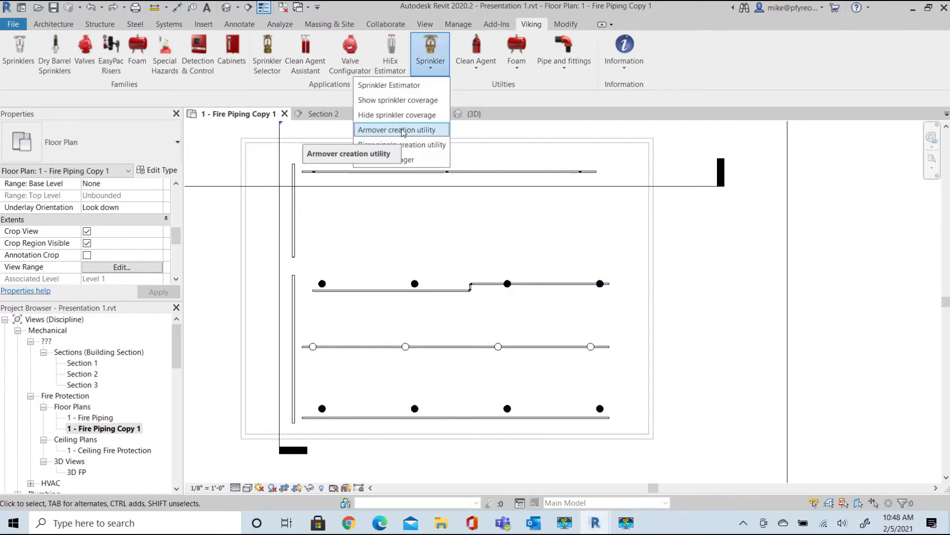
left_click(398, 130)
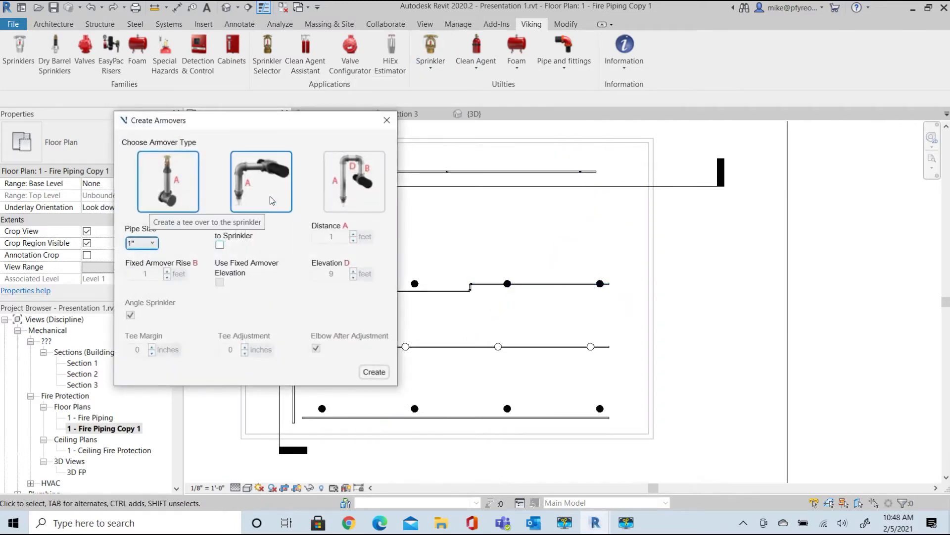
left_click(167, 181)
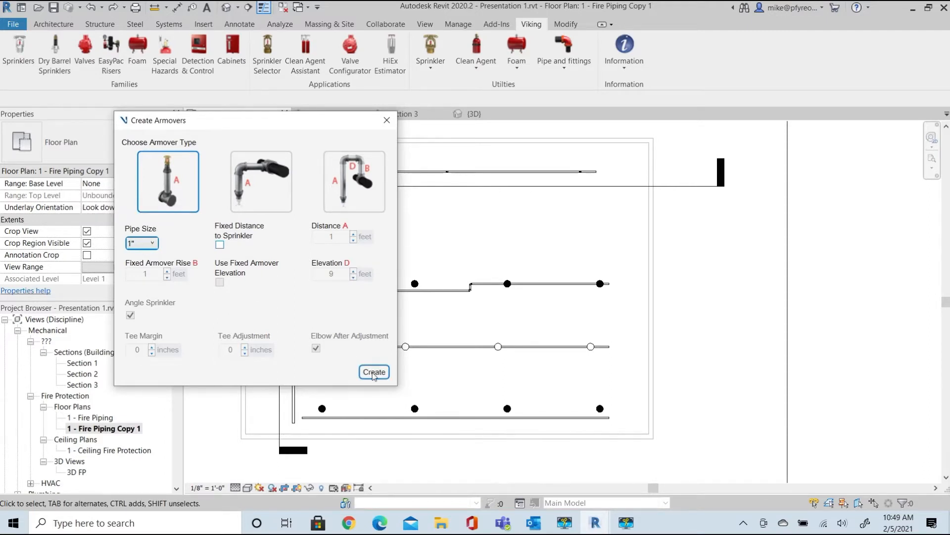
left_click(373, 372)
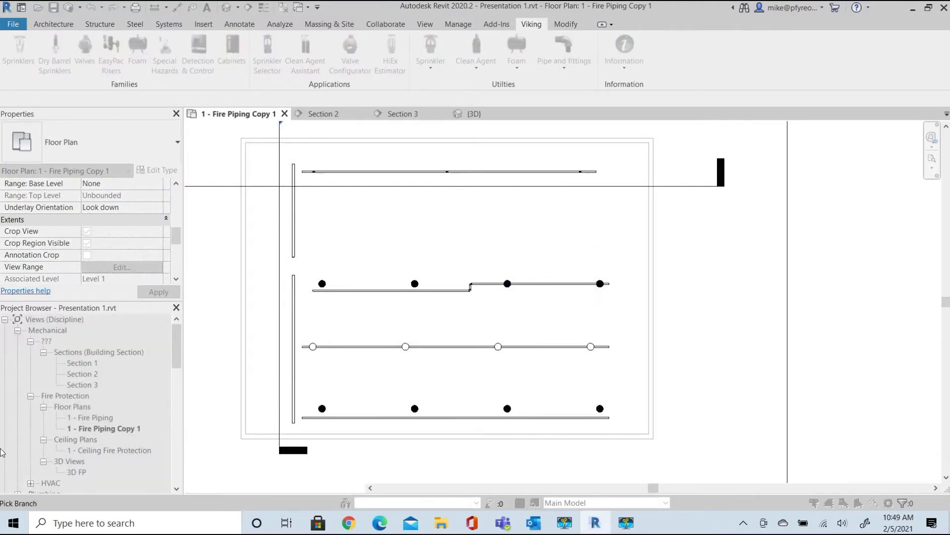
Pick the upper branch line for the second armover run, then return to Fire Piping Copy 1
left_click(540, 283)
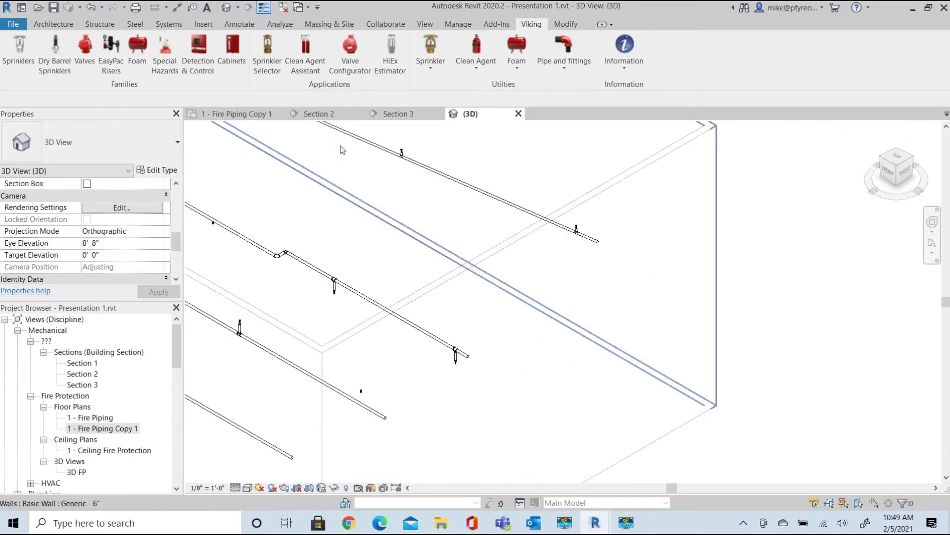
left_click(237, 113)
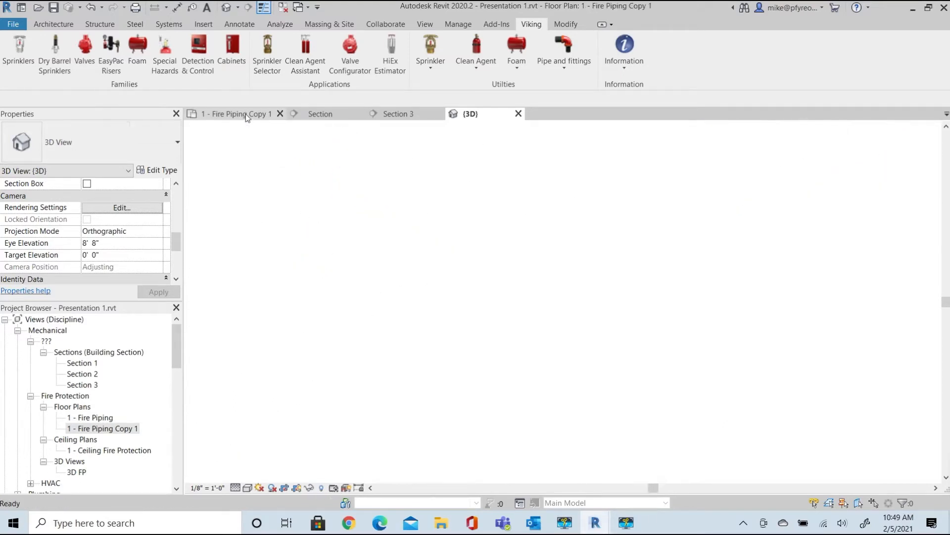
left_click(237, 114)
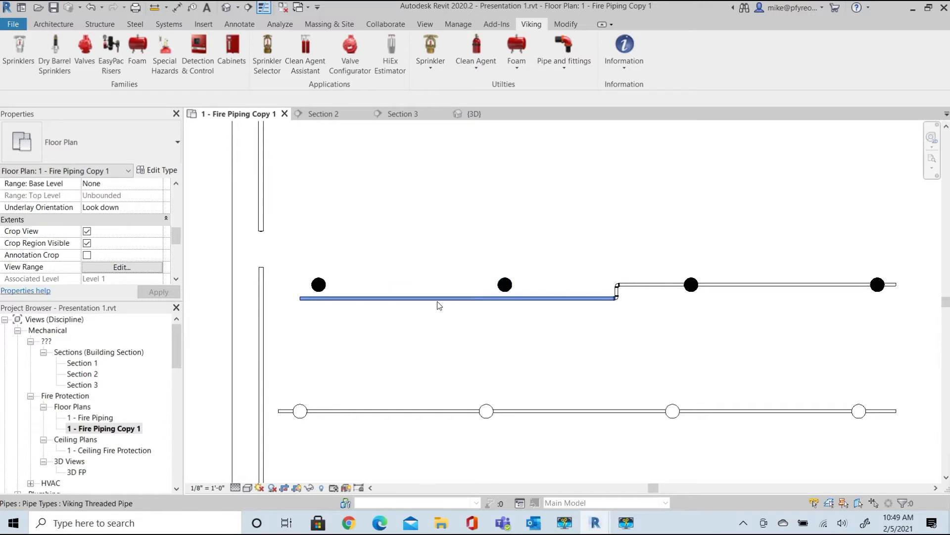
mouse_move(443, 305)
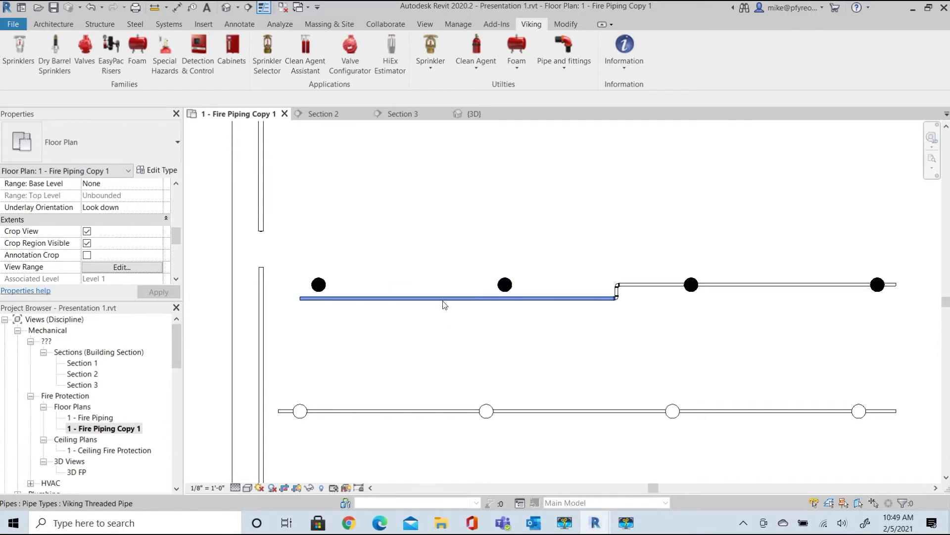
mouse_move(445, 306)
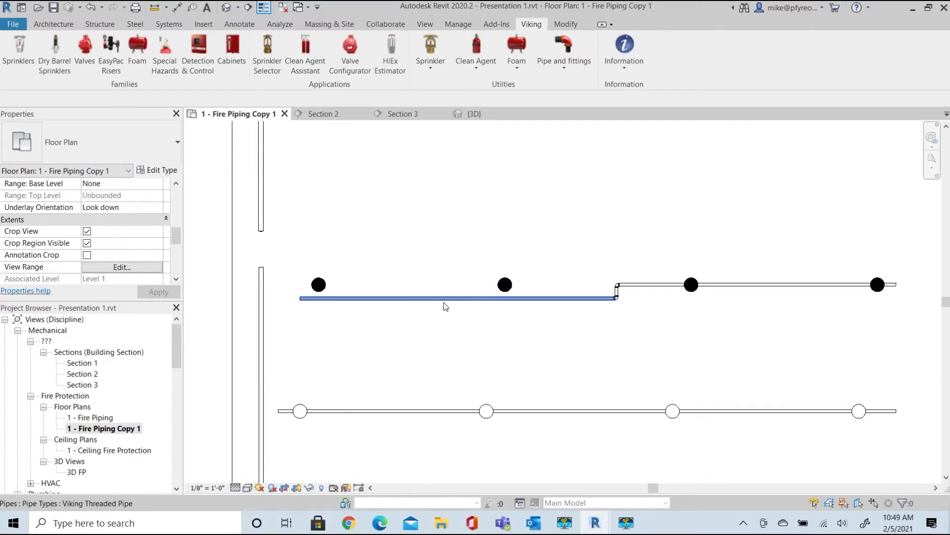
Reopen Create Armovers from the Viking Sprinkler list, set to straight type and 1" pipe
left_click(430, 48)
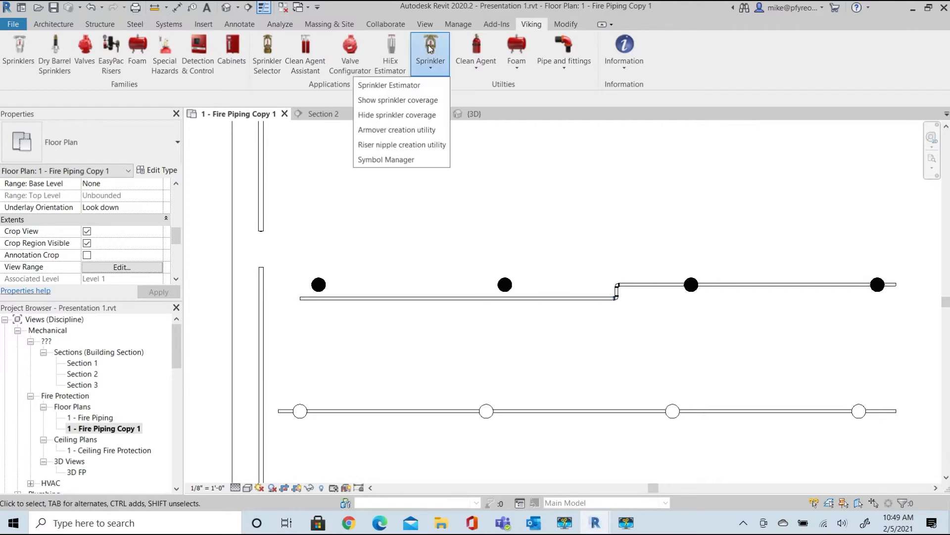
mouse_move(397, 130)
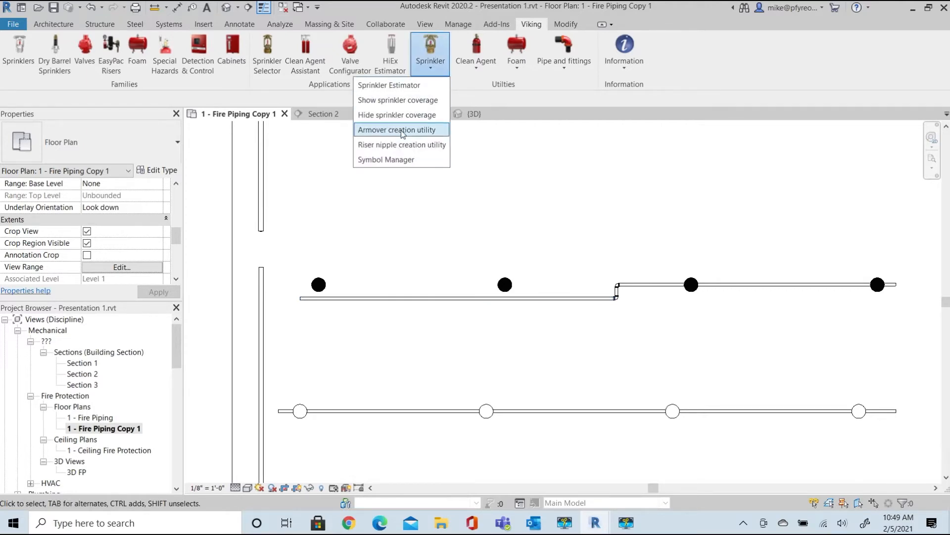
left_click(397, 130)
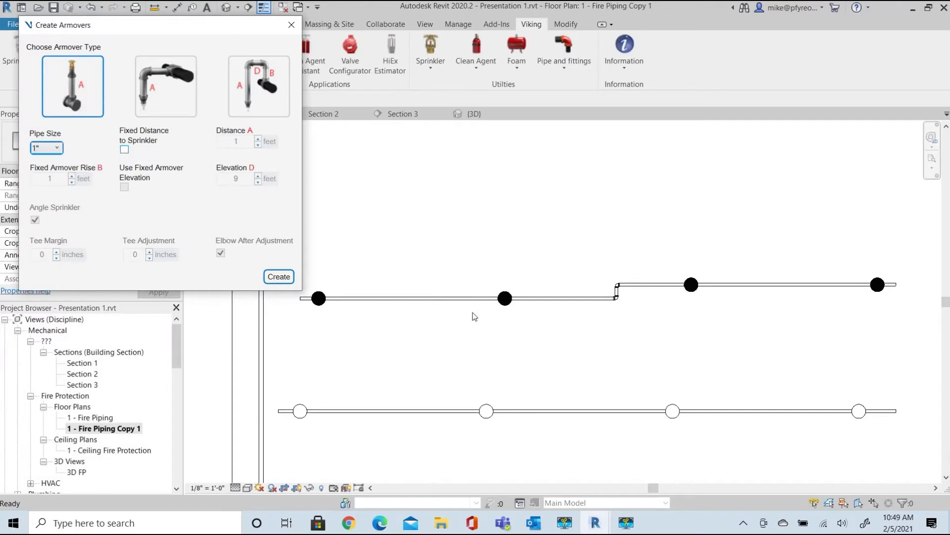
mouse_move(306, 41)
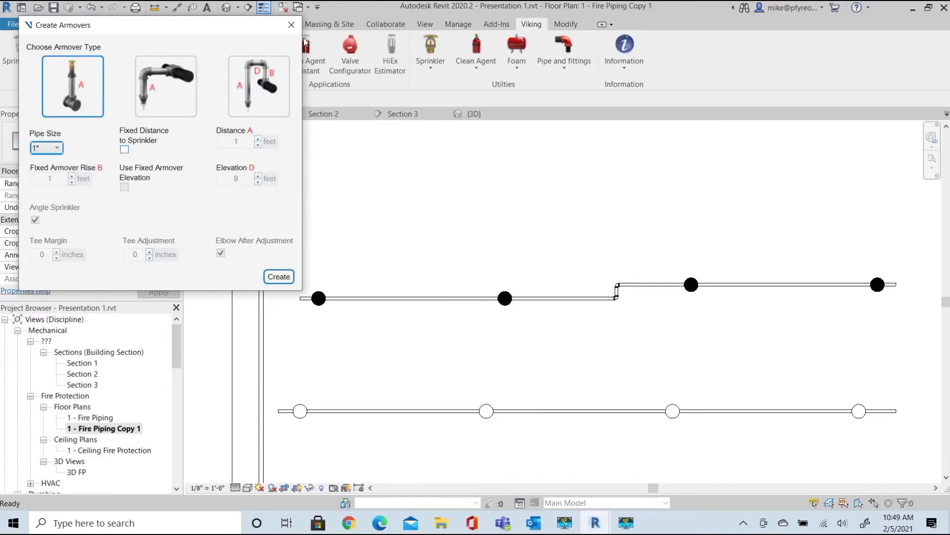
mouse_move(225, 7)
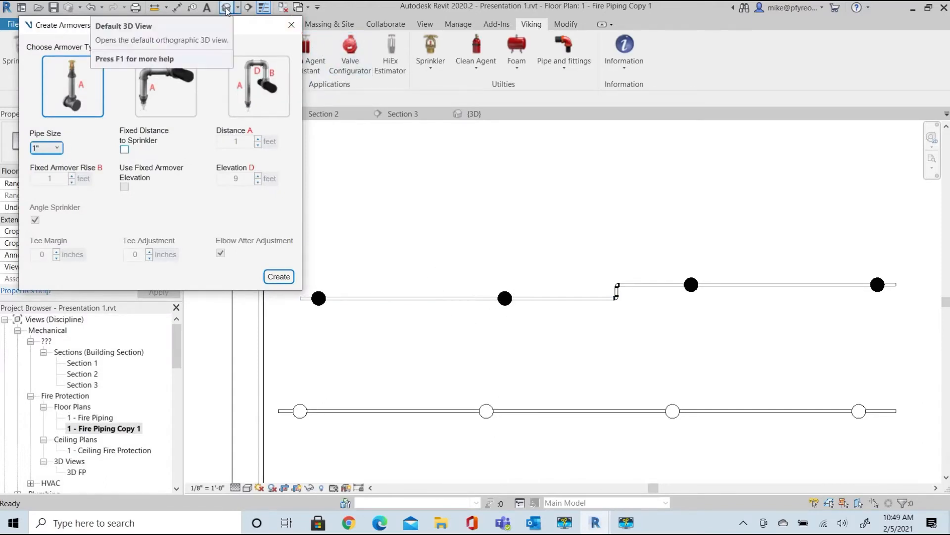
Review the piping in Default 3D View, then reopen the sprinkler utilities list on the plan
left_click(224, 7)
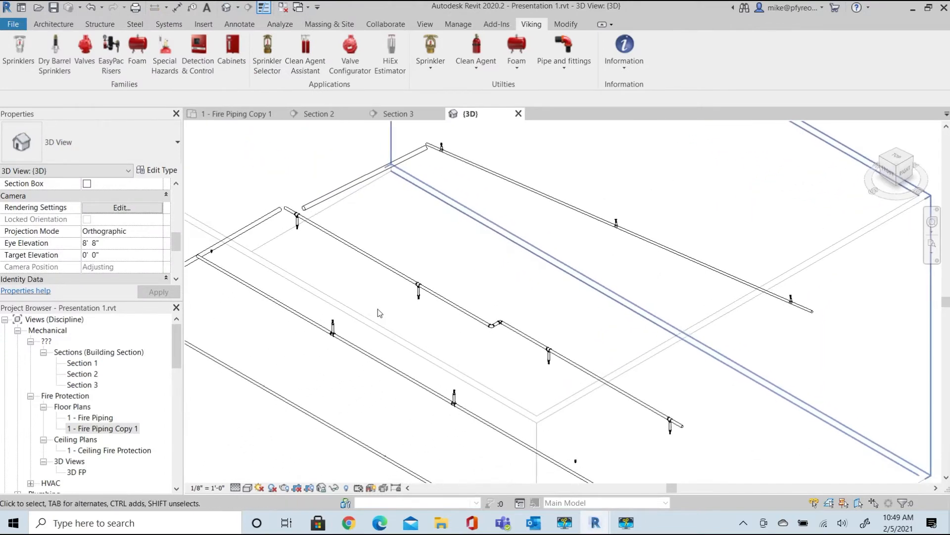
mouse_move(416, 298)
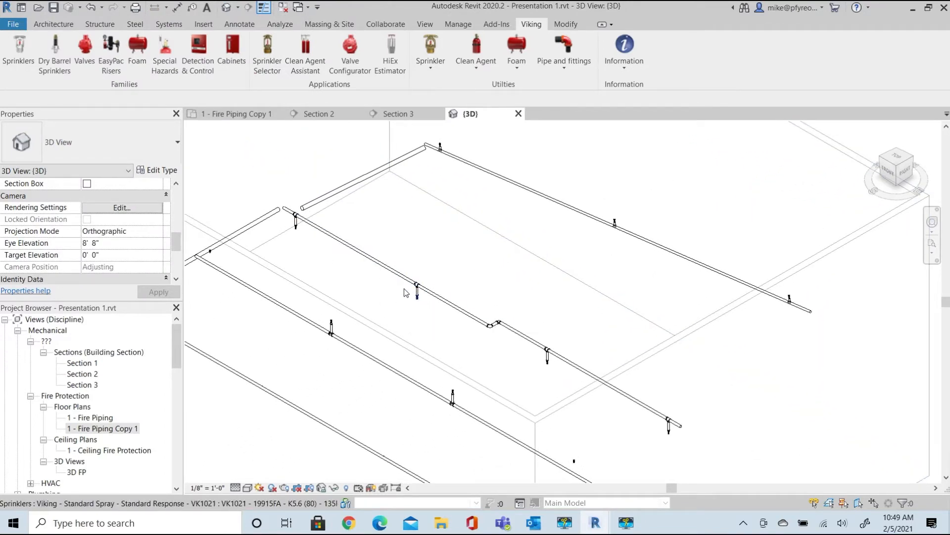
mouse_move(491, 326)
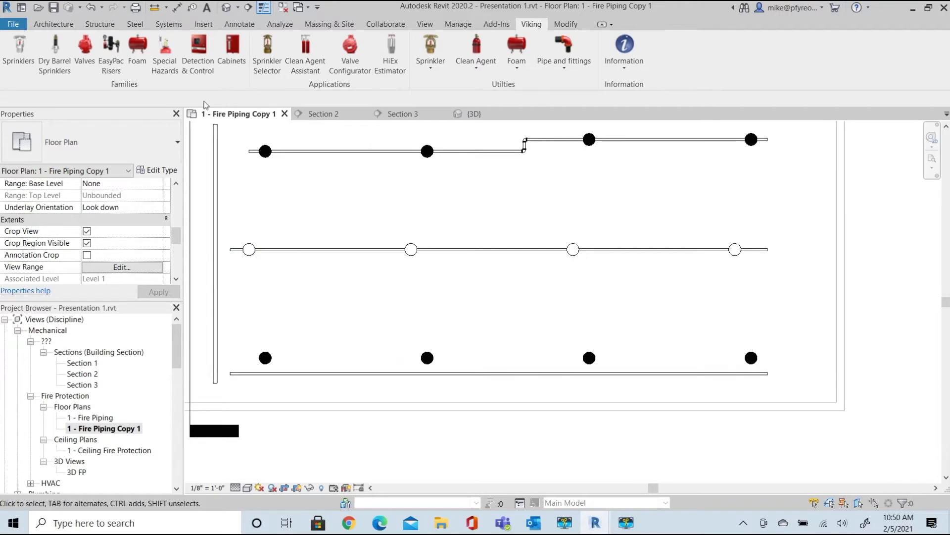
left_click(430, 48)
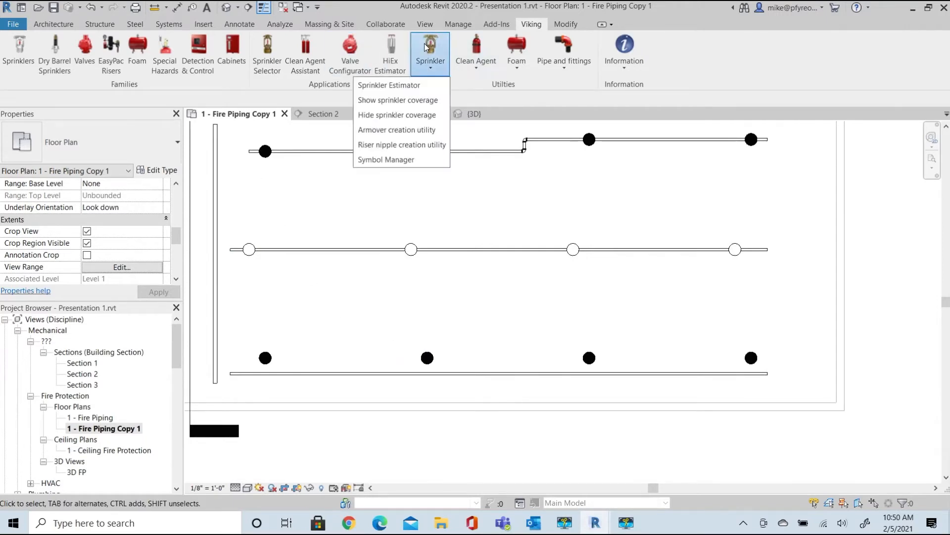
mouse_move(396, 130)
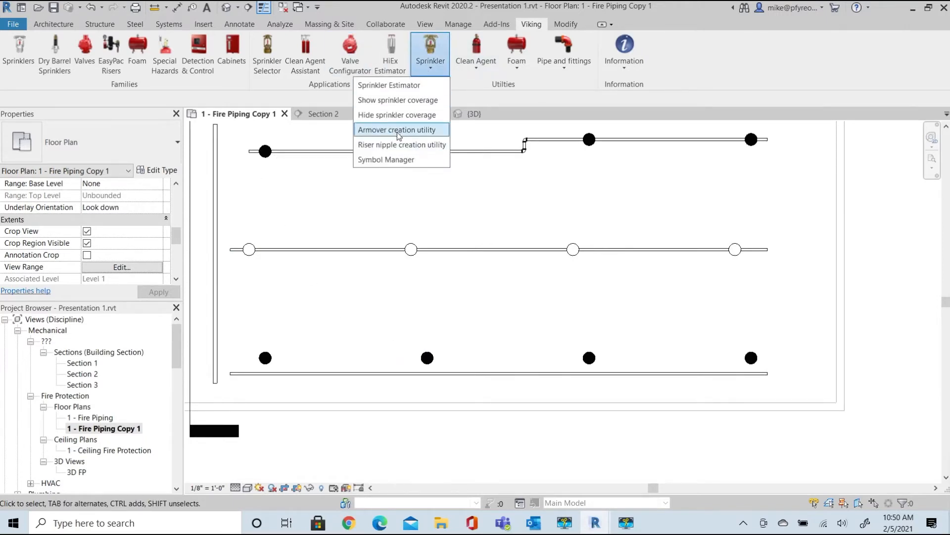
Create elbow armovers joining the two right-hand sprinklers of the bottom branch line
left_click(396, 130)
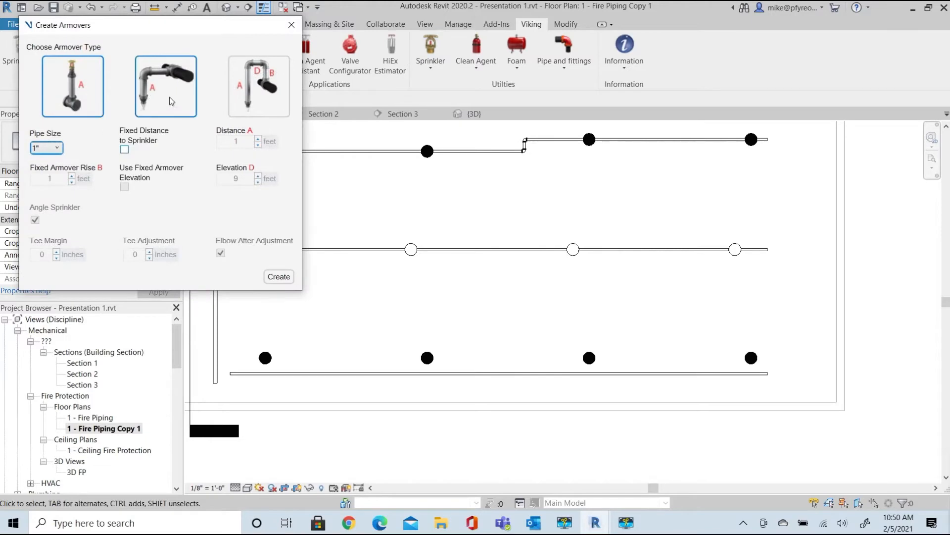
mouse_move(165, 86)
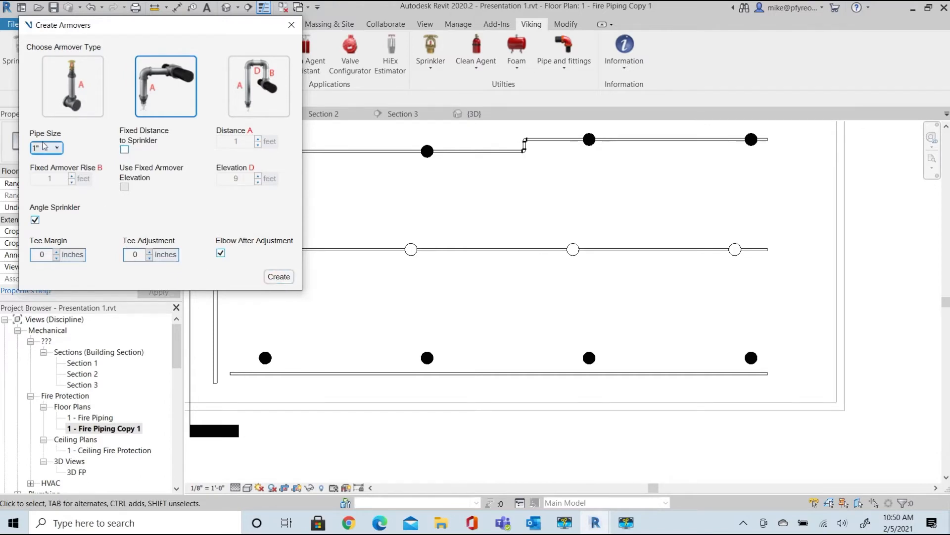
left_click(58, 147)
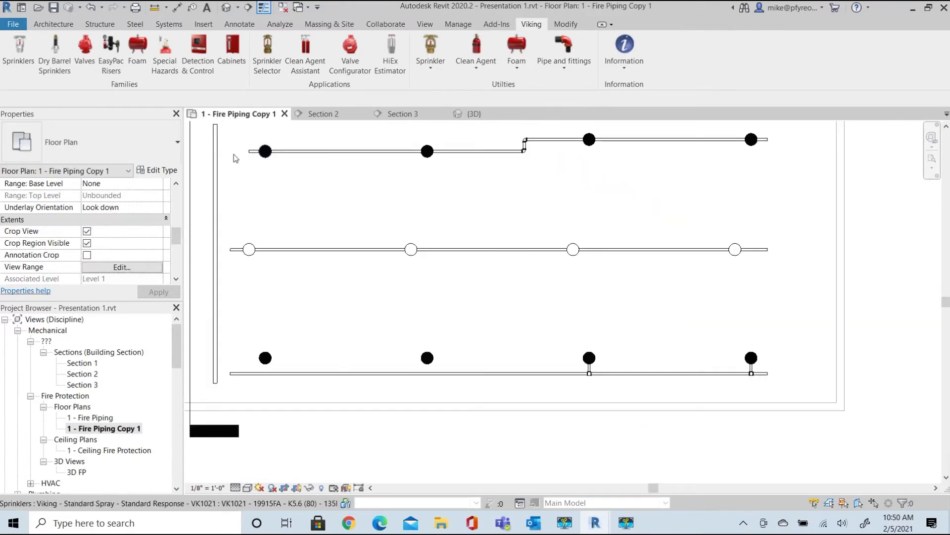
Create return-bend armovers with a 0.5 ft fixed rise and view them in 3D
left_click(429, 48)
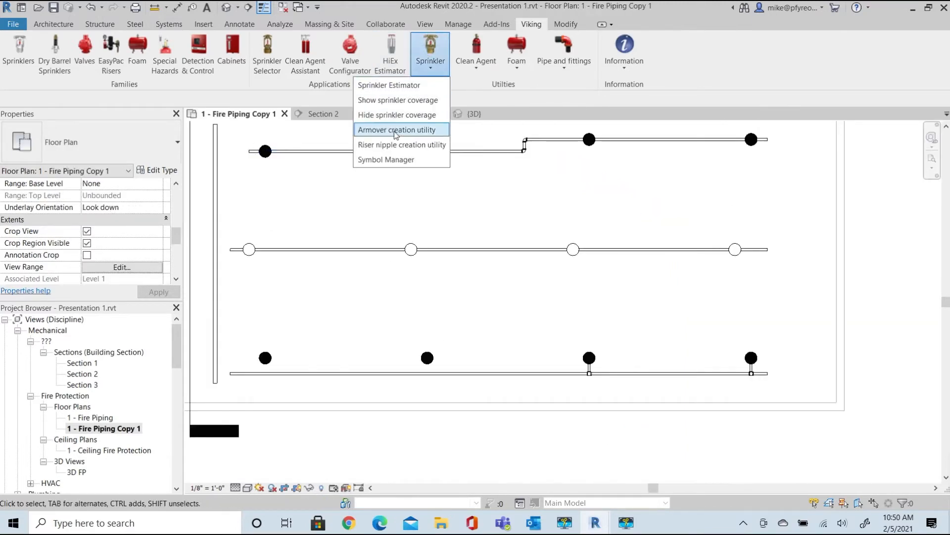
left_click(396, 130)
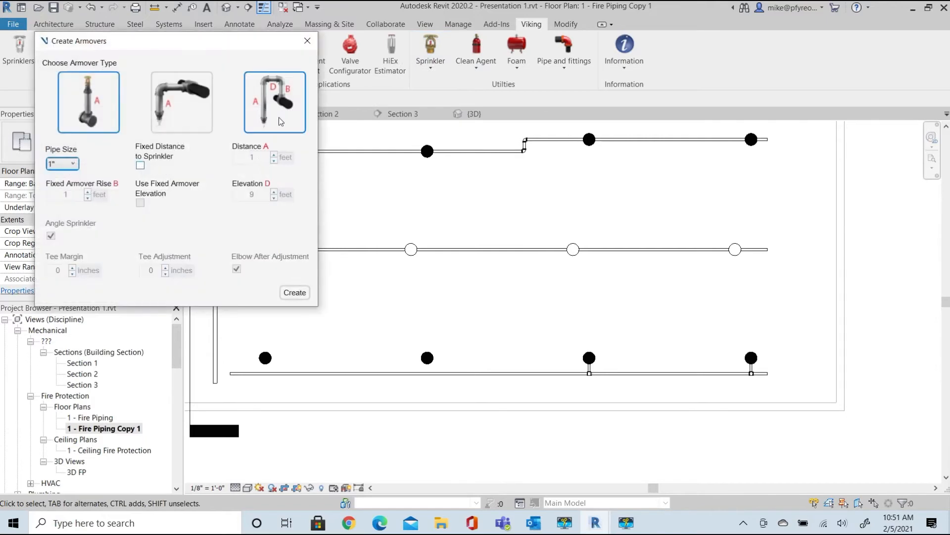
left_click(273, 101)
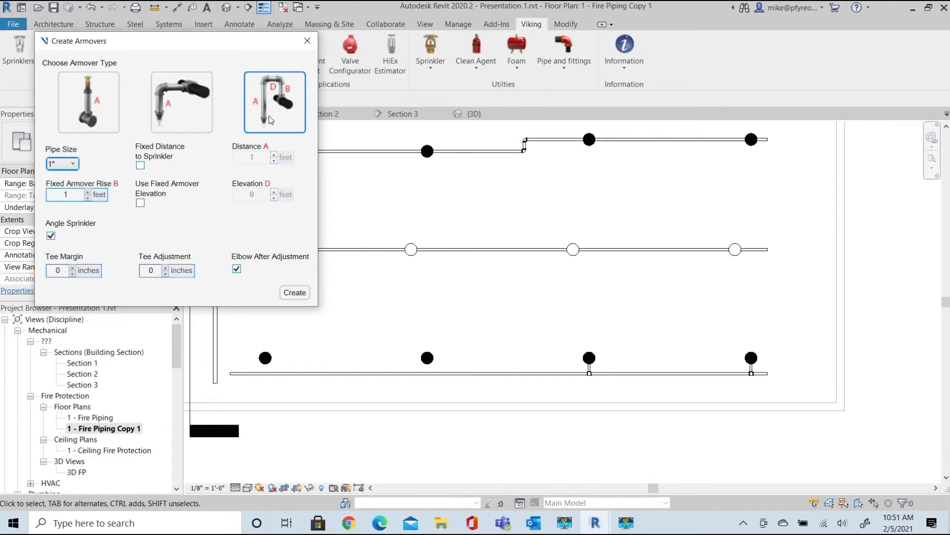
mouse_move(278, 92)
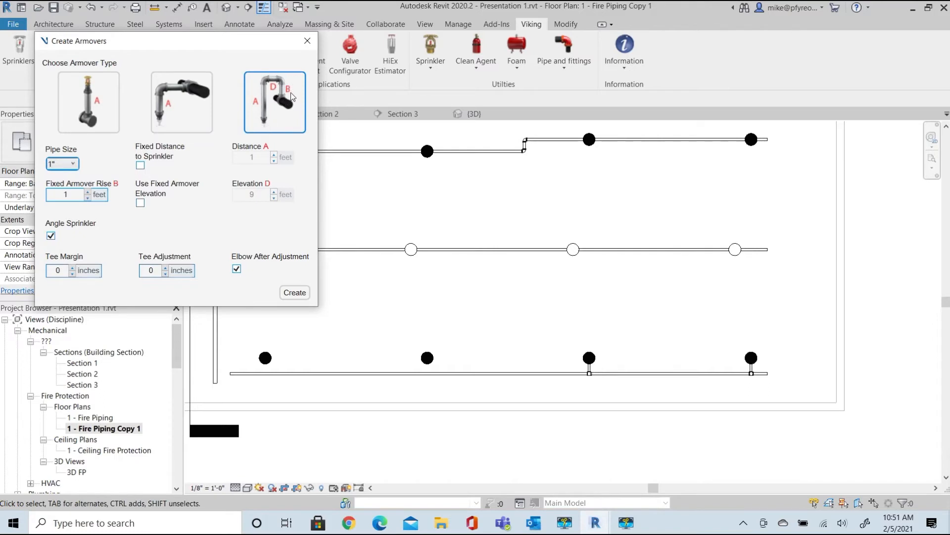
mouse_move(285, 107)
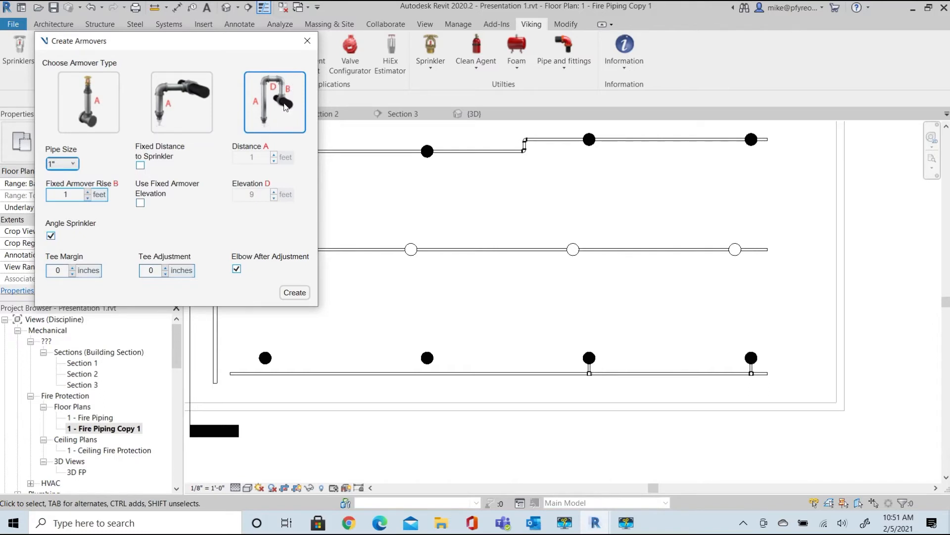
mouse_move(281, 102)
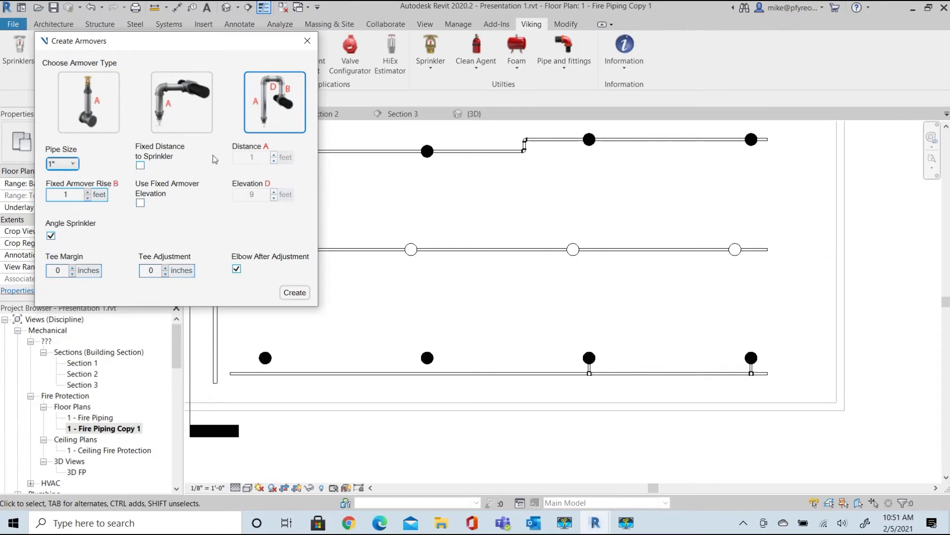
mouse_move(273, 160)
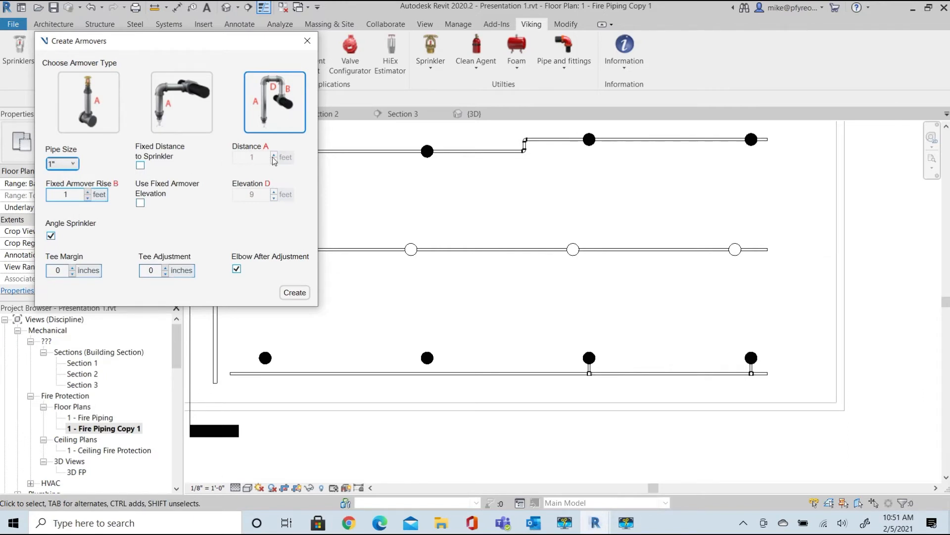
type("0.5")
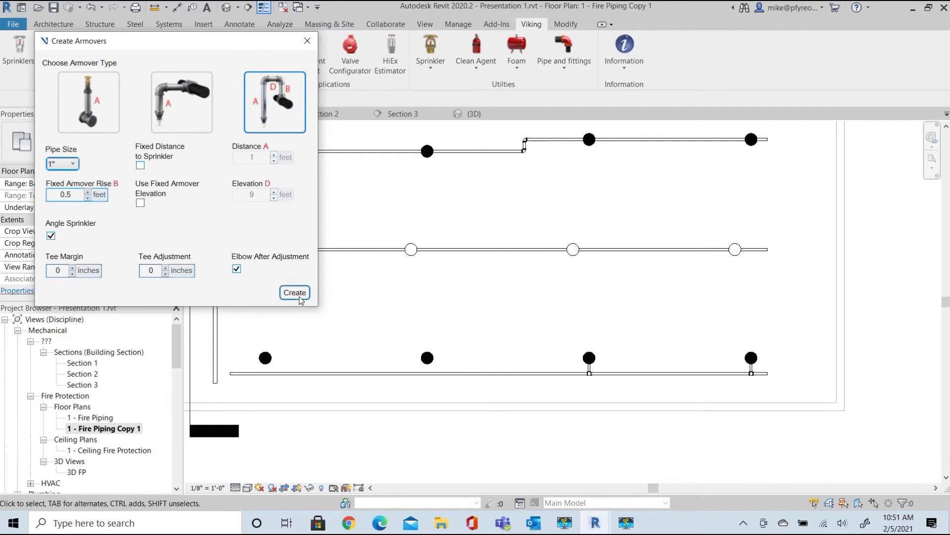
left_click(295, 292)
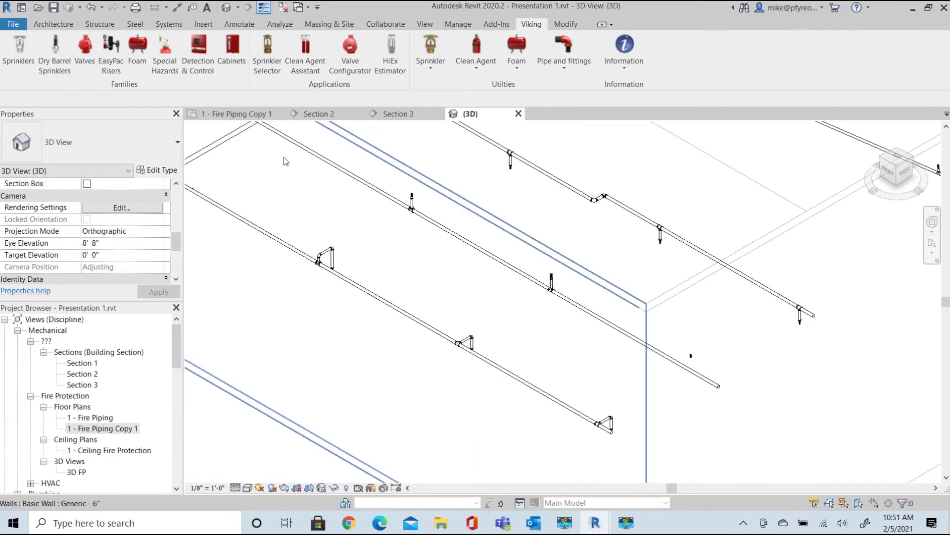
mouse_move(237, 113)
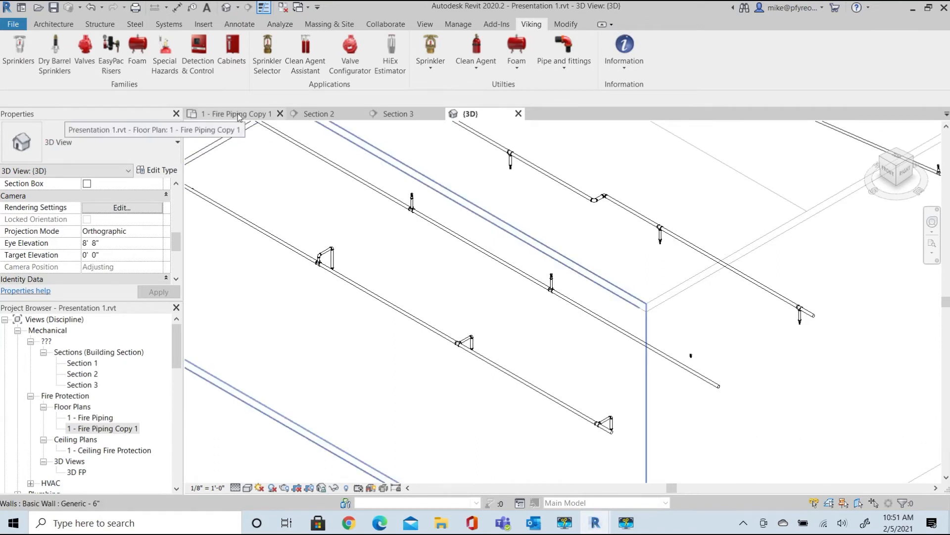
Create return-bend armovers at a fixed 9.5 ft elevation and inspect an armover pipe in 3D
left_click(235, 114)
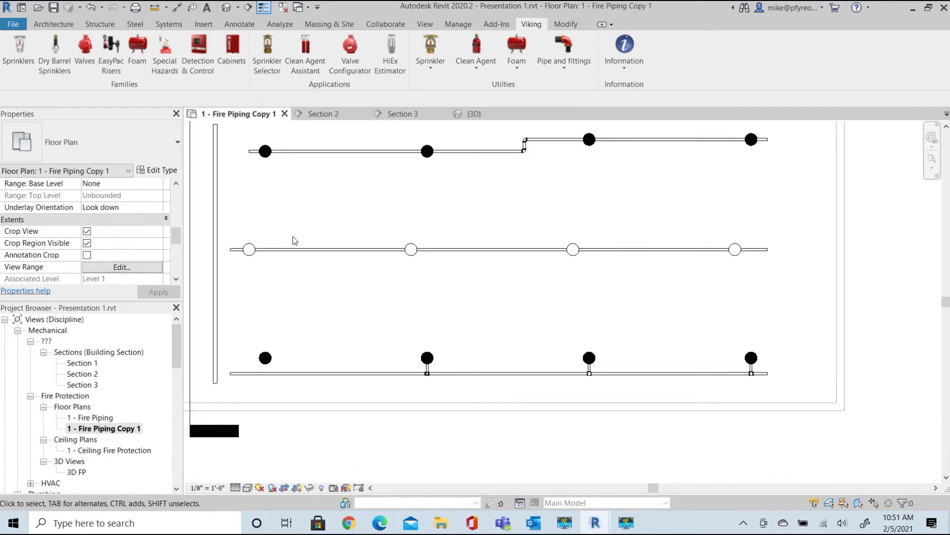
left_click(429, 48)
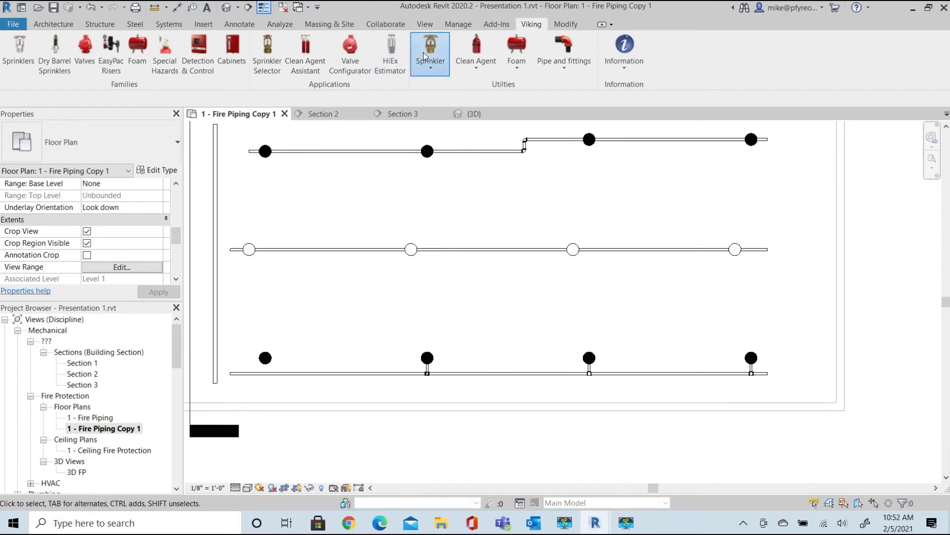
left_click(430, 51)
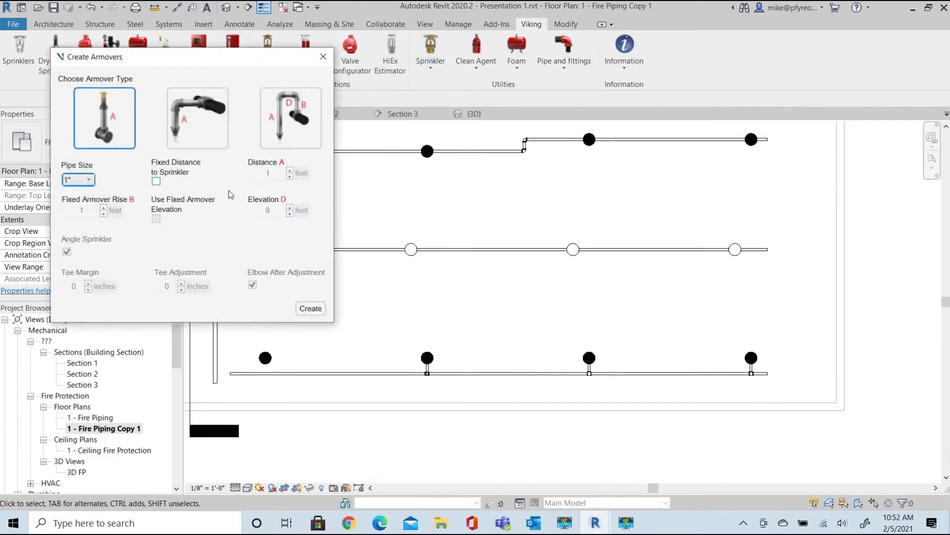
left_click(290, 118)
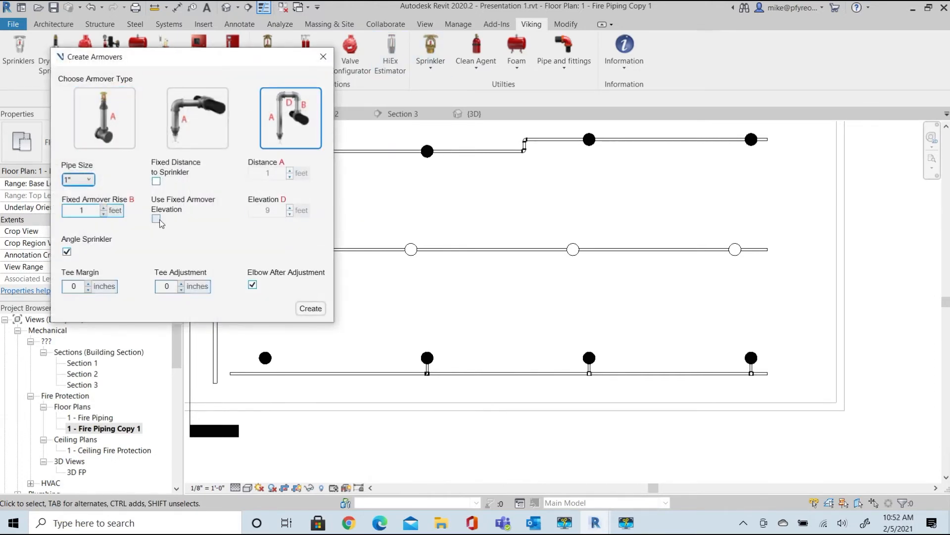
left_click(156, 219)
type(".5")
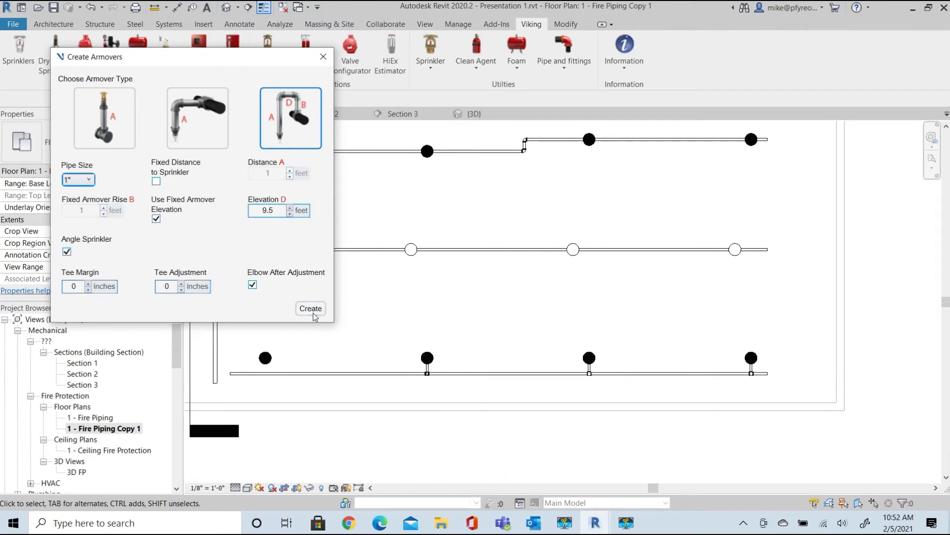
left_click(310, 308)
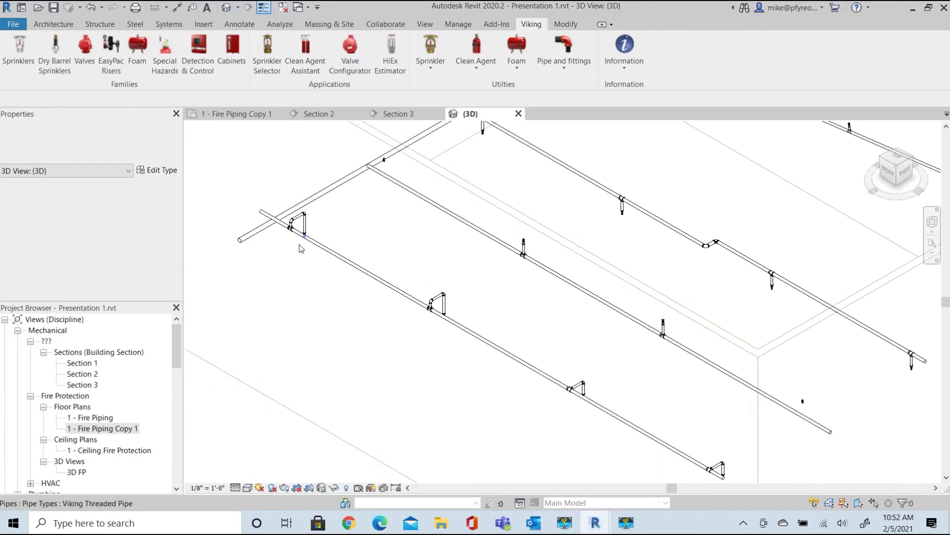
left_click(303, 203)
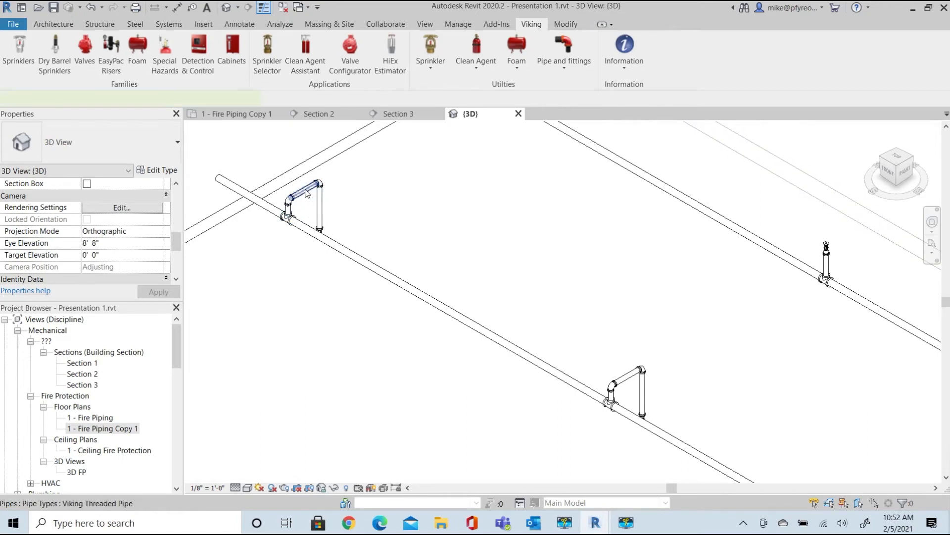
Launch the Viking riser nipple utility and choose a 1-1/2" nipple size
left_click(430, 48)
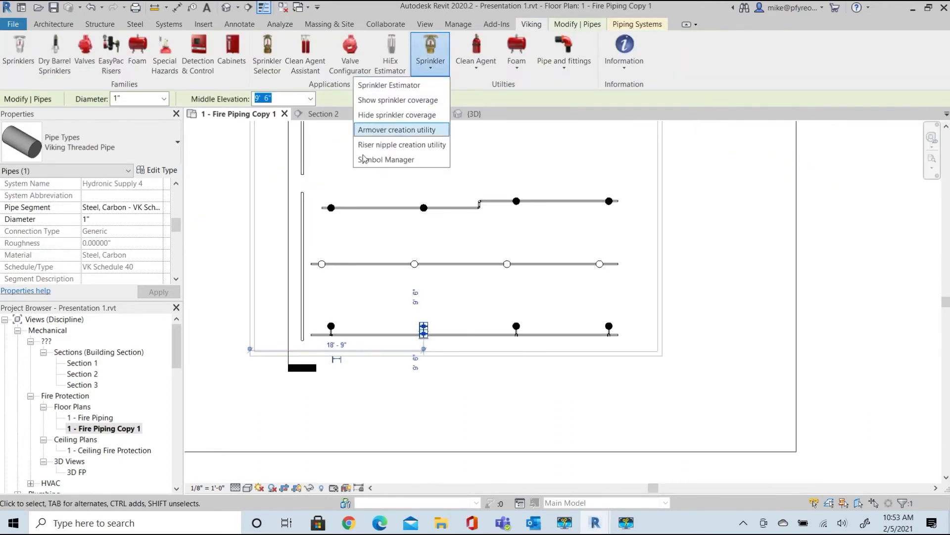
mouse_move(401, 144)
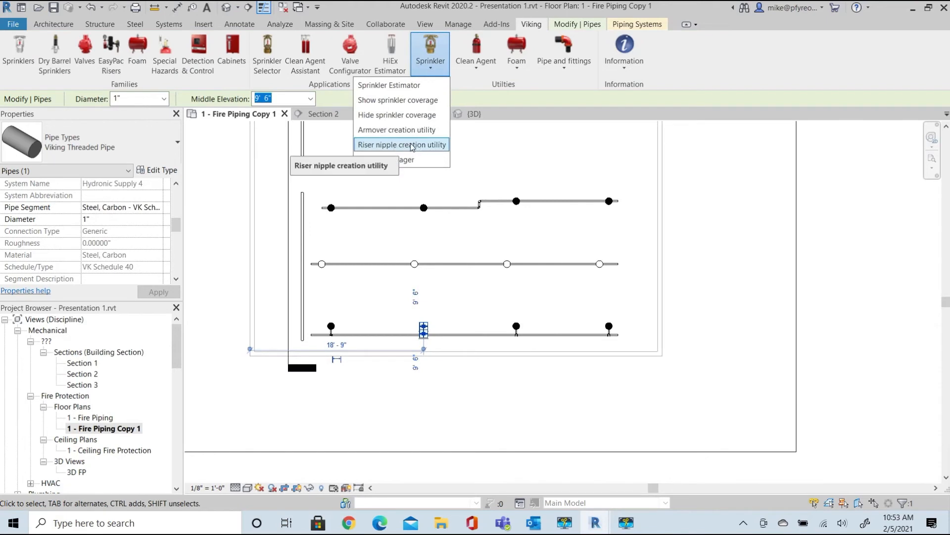
mouse_move(414, 147)
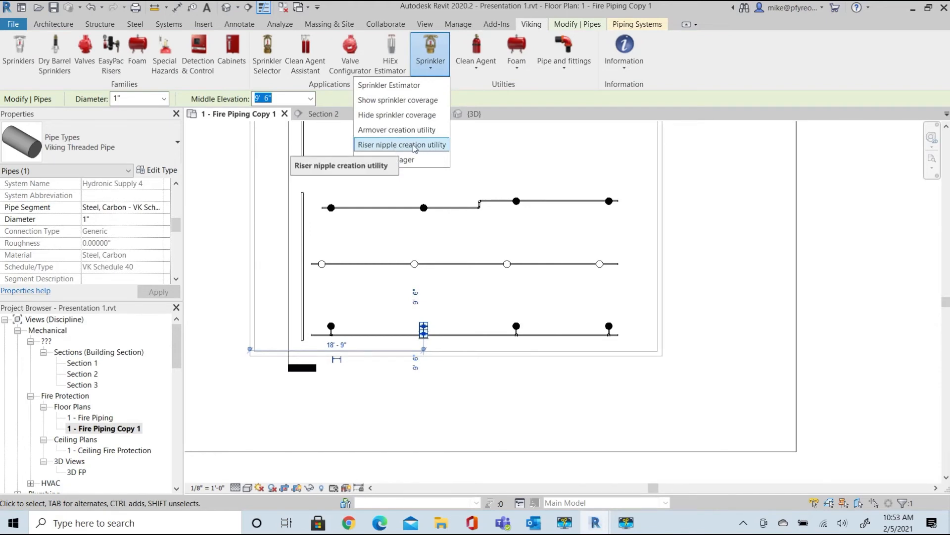
left_click(401, 144)
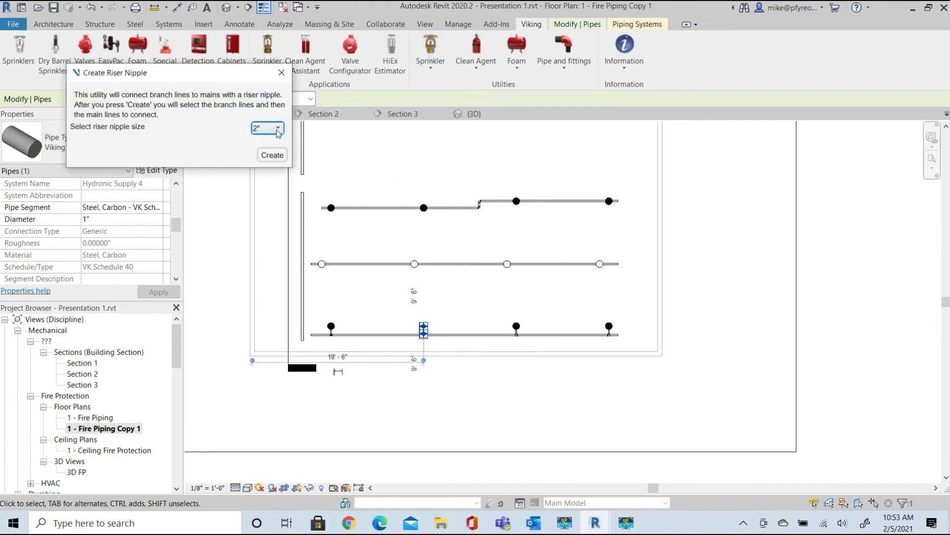
left_click(266, 127)
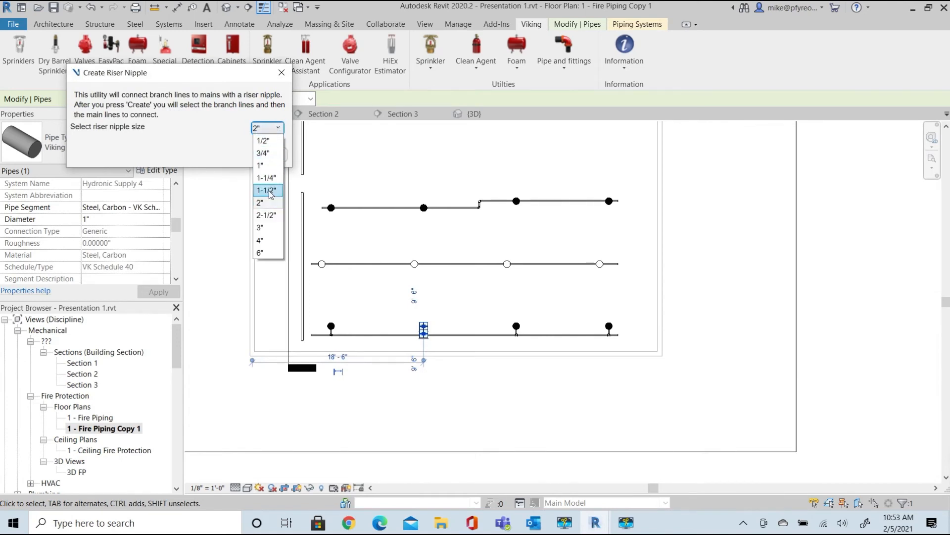
left_click(266, 190)
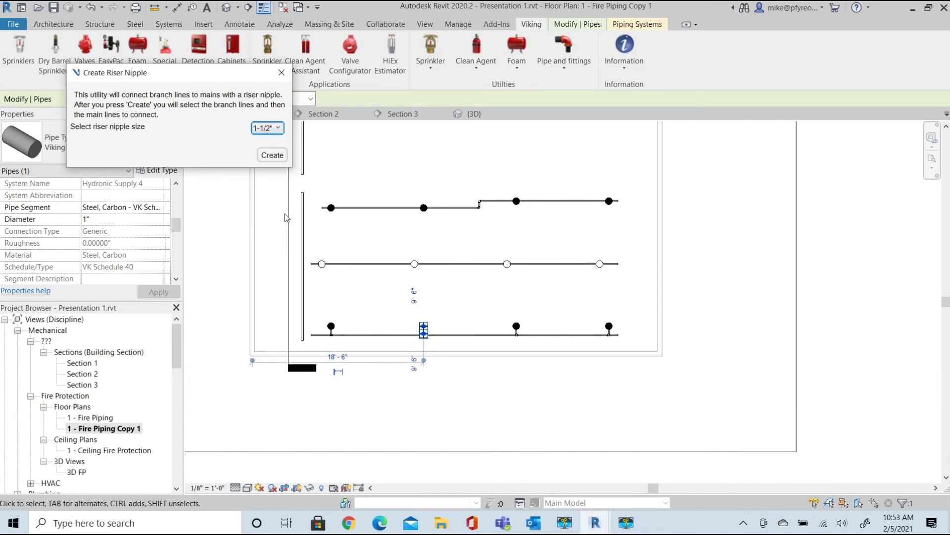
mouse_move(298, 231)
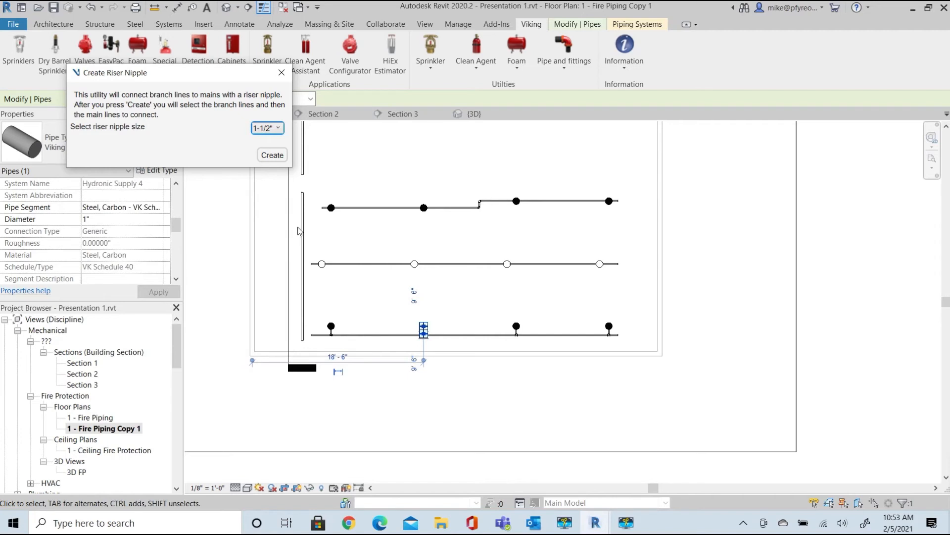
mouse_move(286, 169)
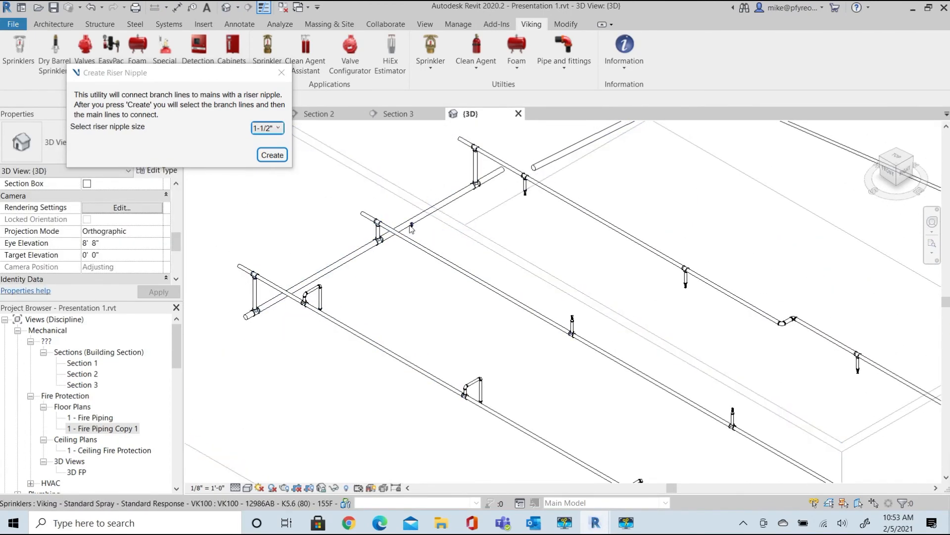
left_click(410, 229)
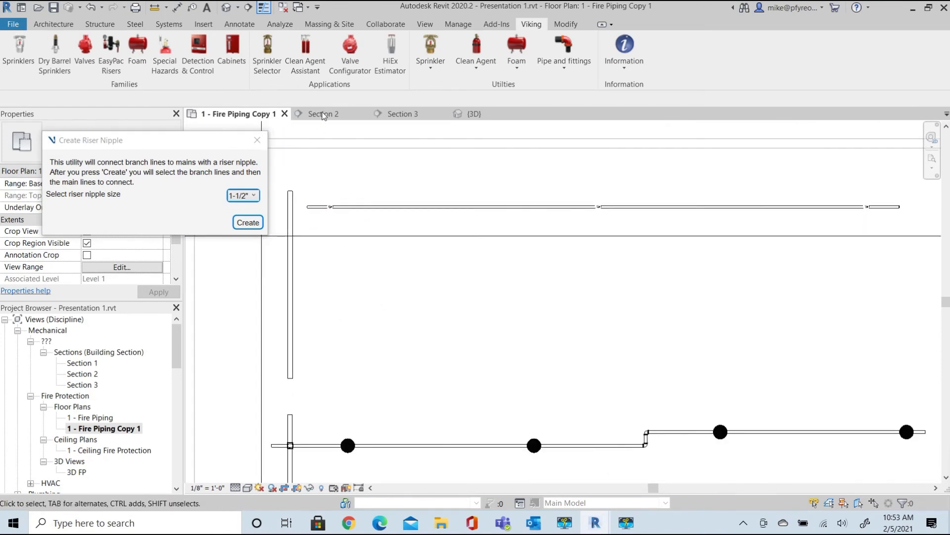
Inspect the mains in Section 2, then return to the Fire Piping Copy 1 plan
left_click(322, 113)
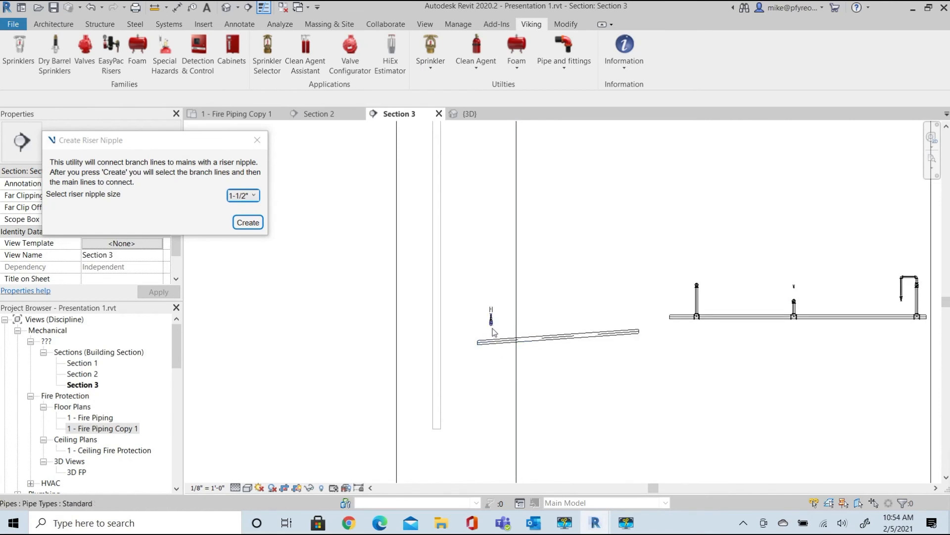
left_click(545, 335)
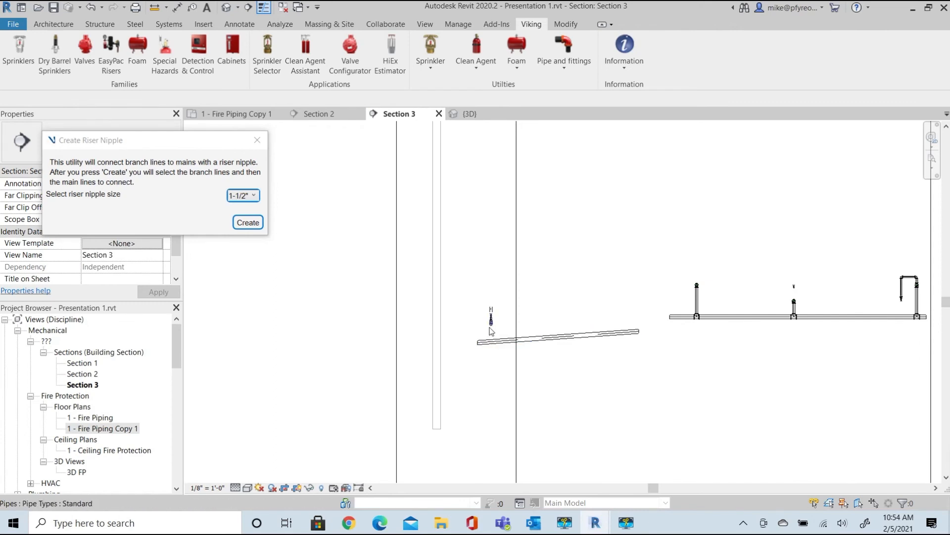
mouse_move(488, 331)
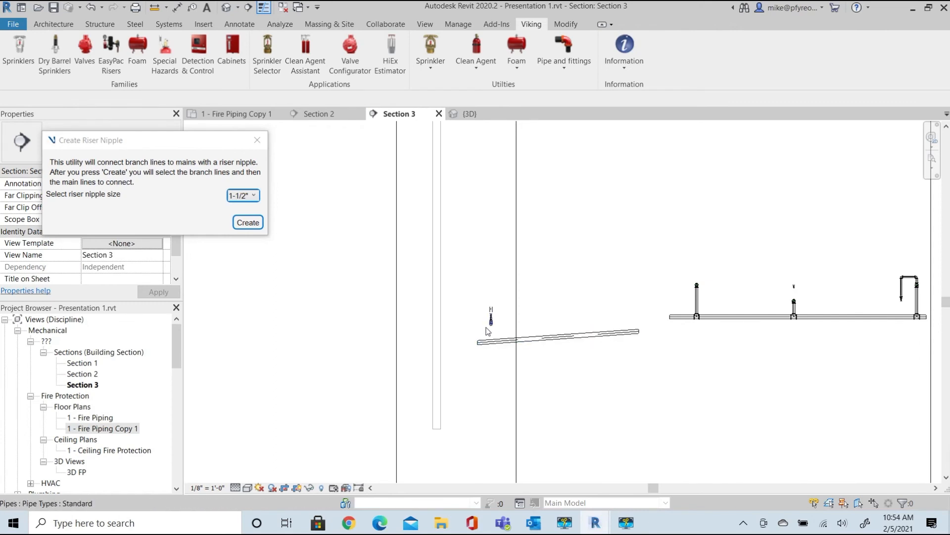
mouse_move(256, 114)
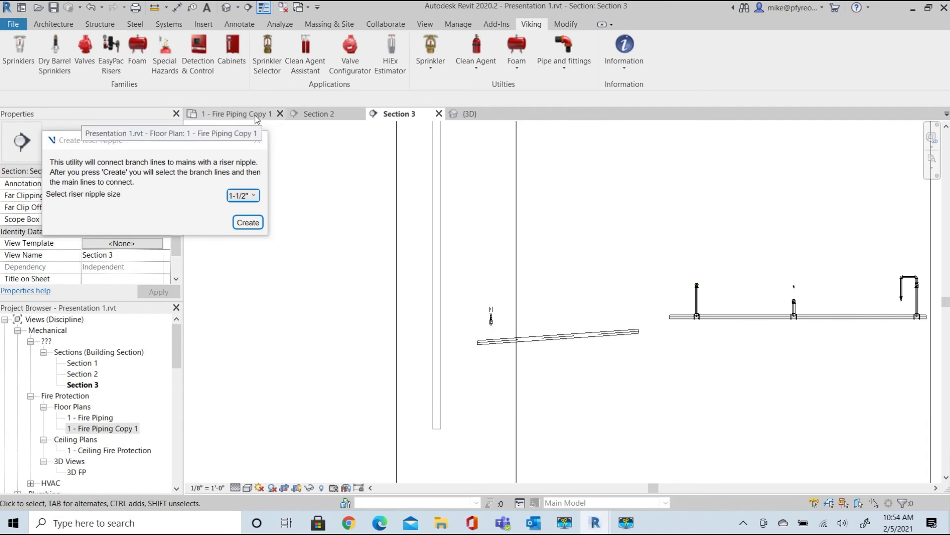
left_click(236, 114)
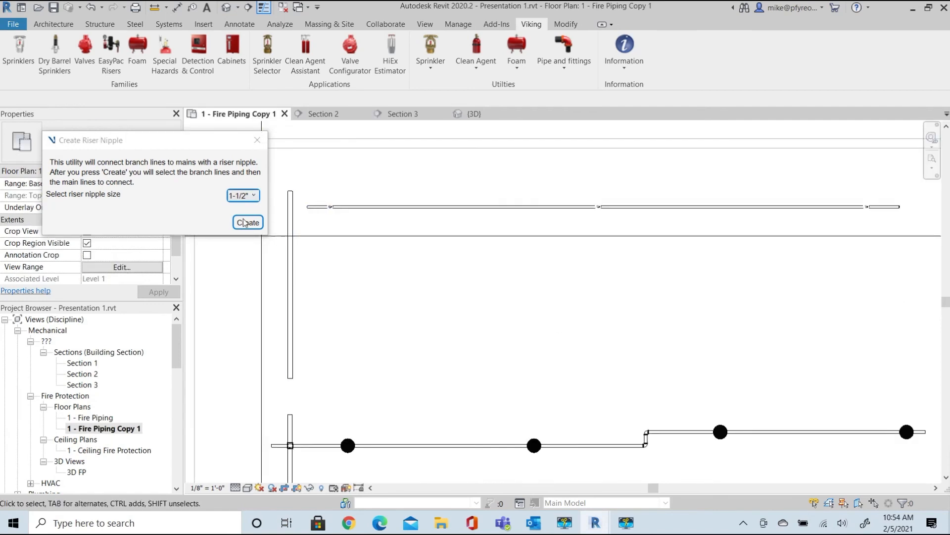
Create the upper branch-to-main riser nipple and verify it in Sections 2 and 3
left_click(247, 221)
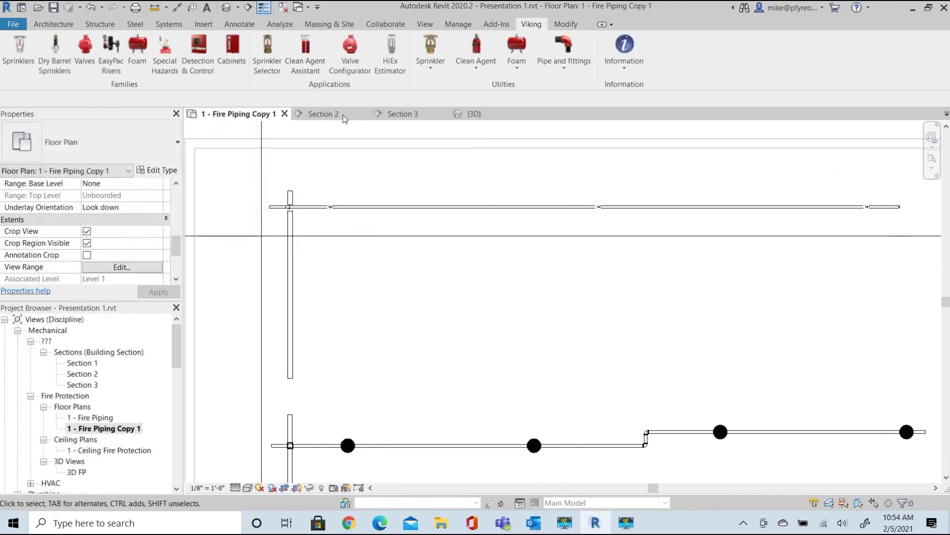
left_click(323, 114)
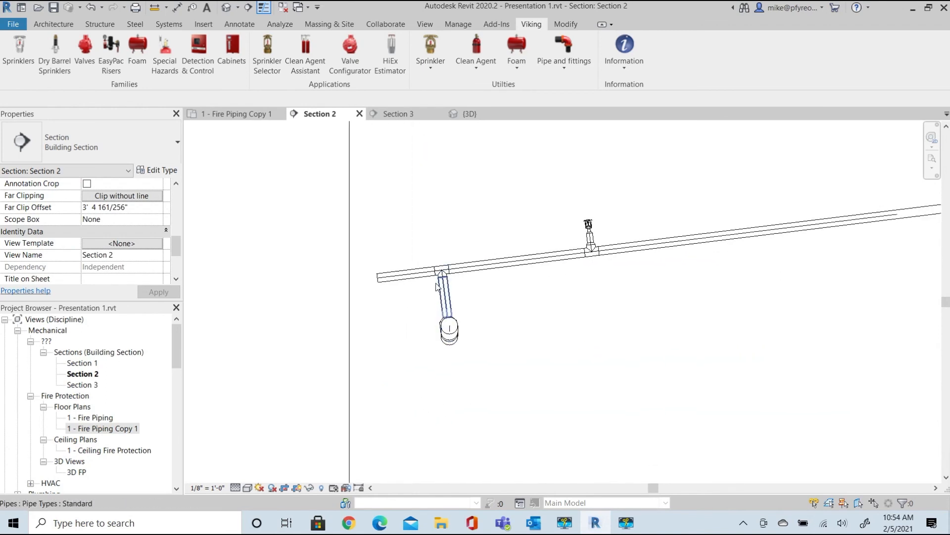
left_click(398, 114)
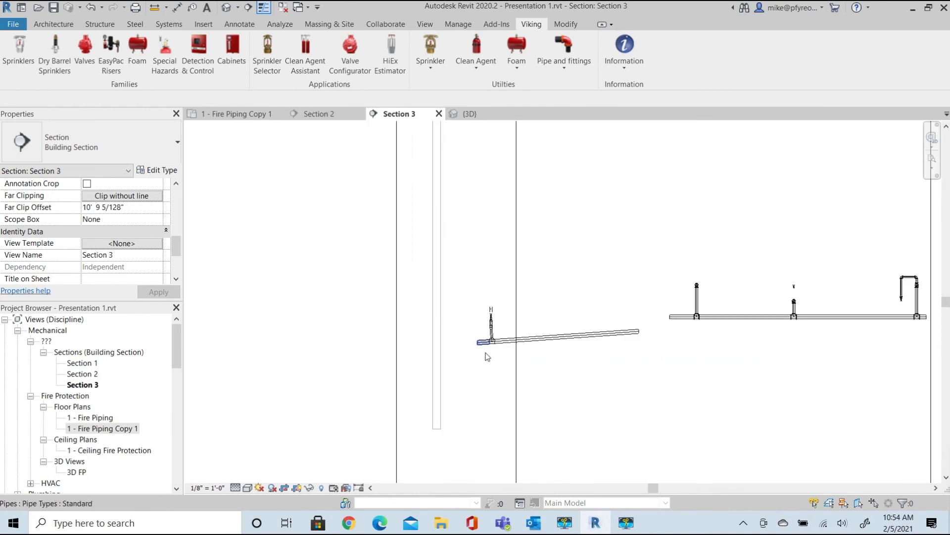